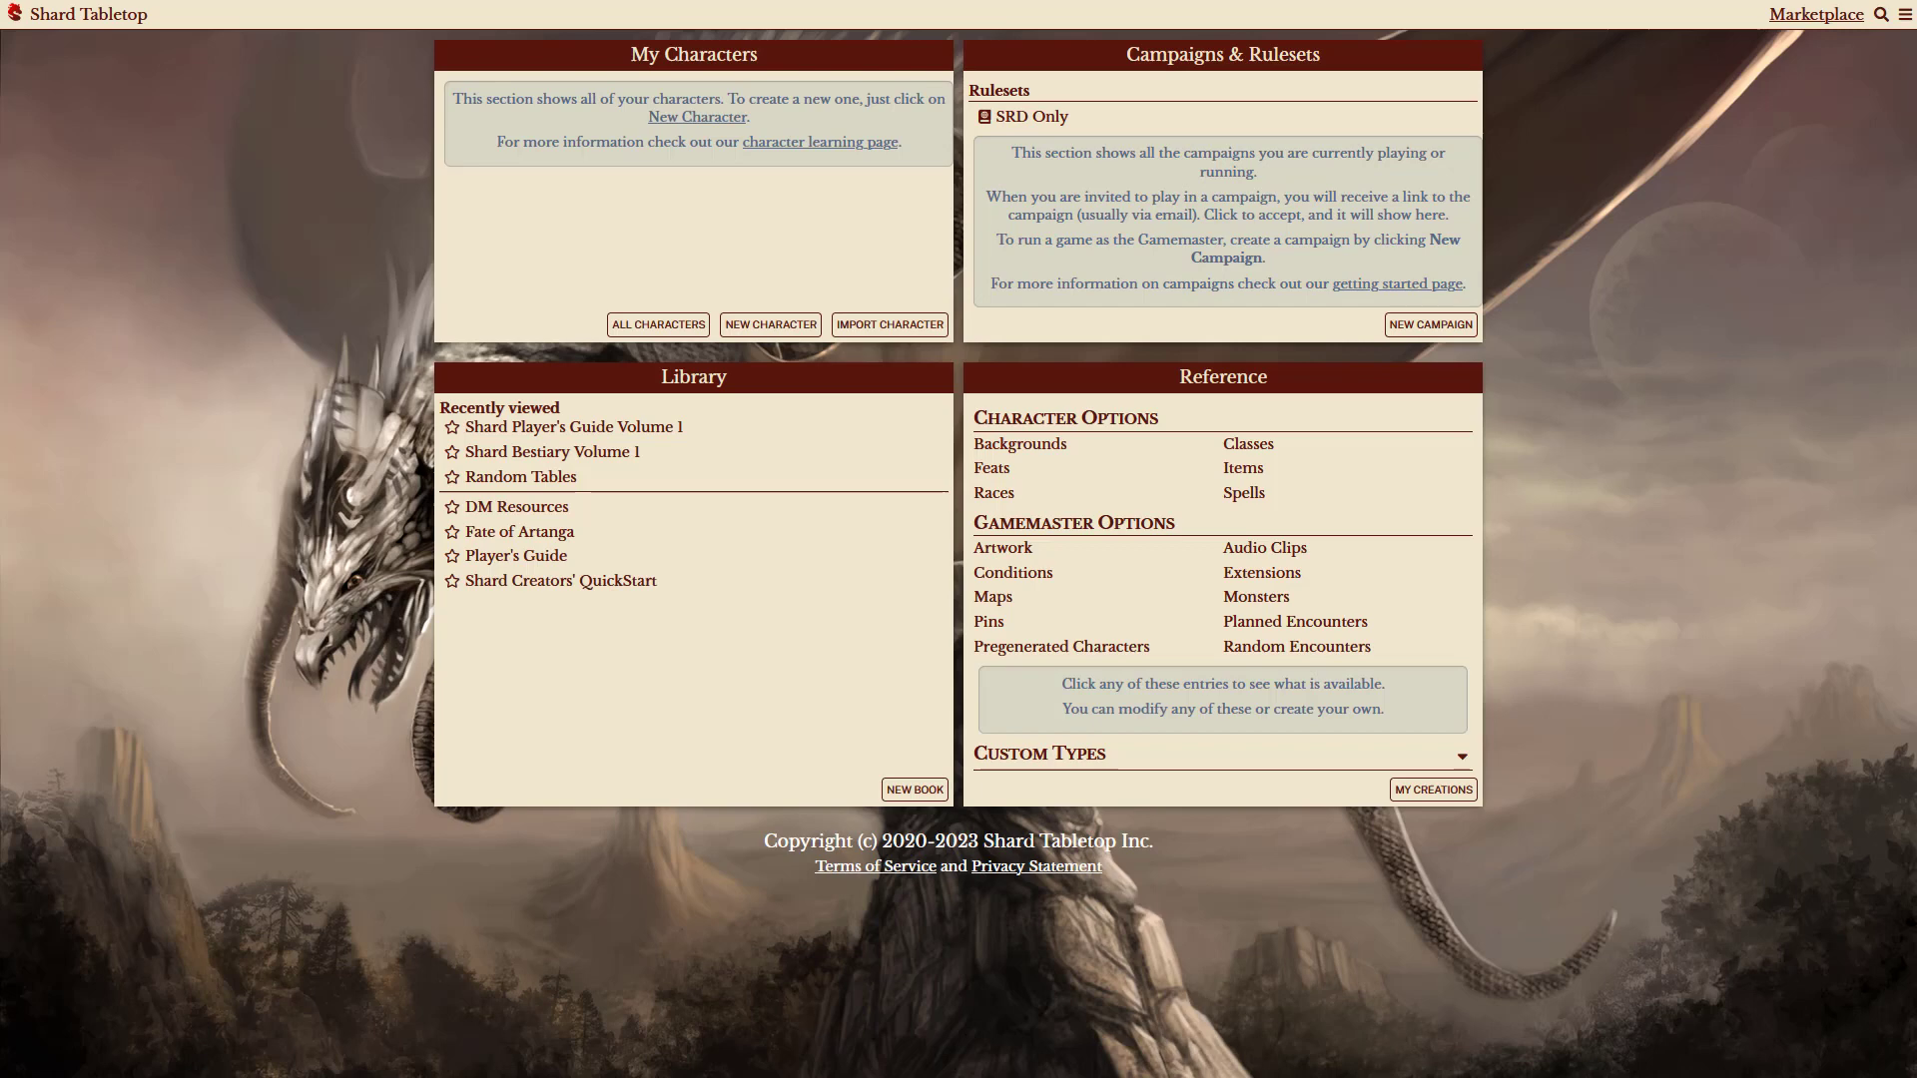
- Enter the SRD Only ruleset from the Campaigns & Rulesets panel
{"action": "left_click", "coordinate": [1030, 116]}
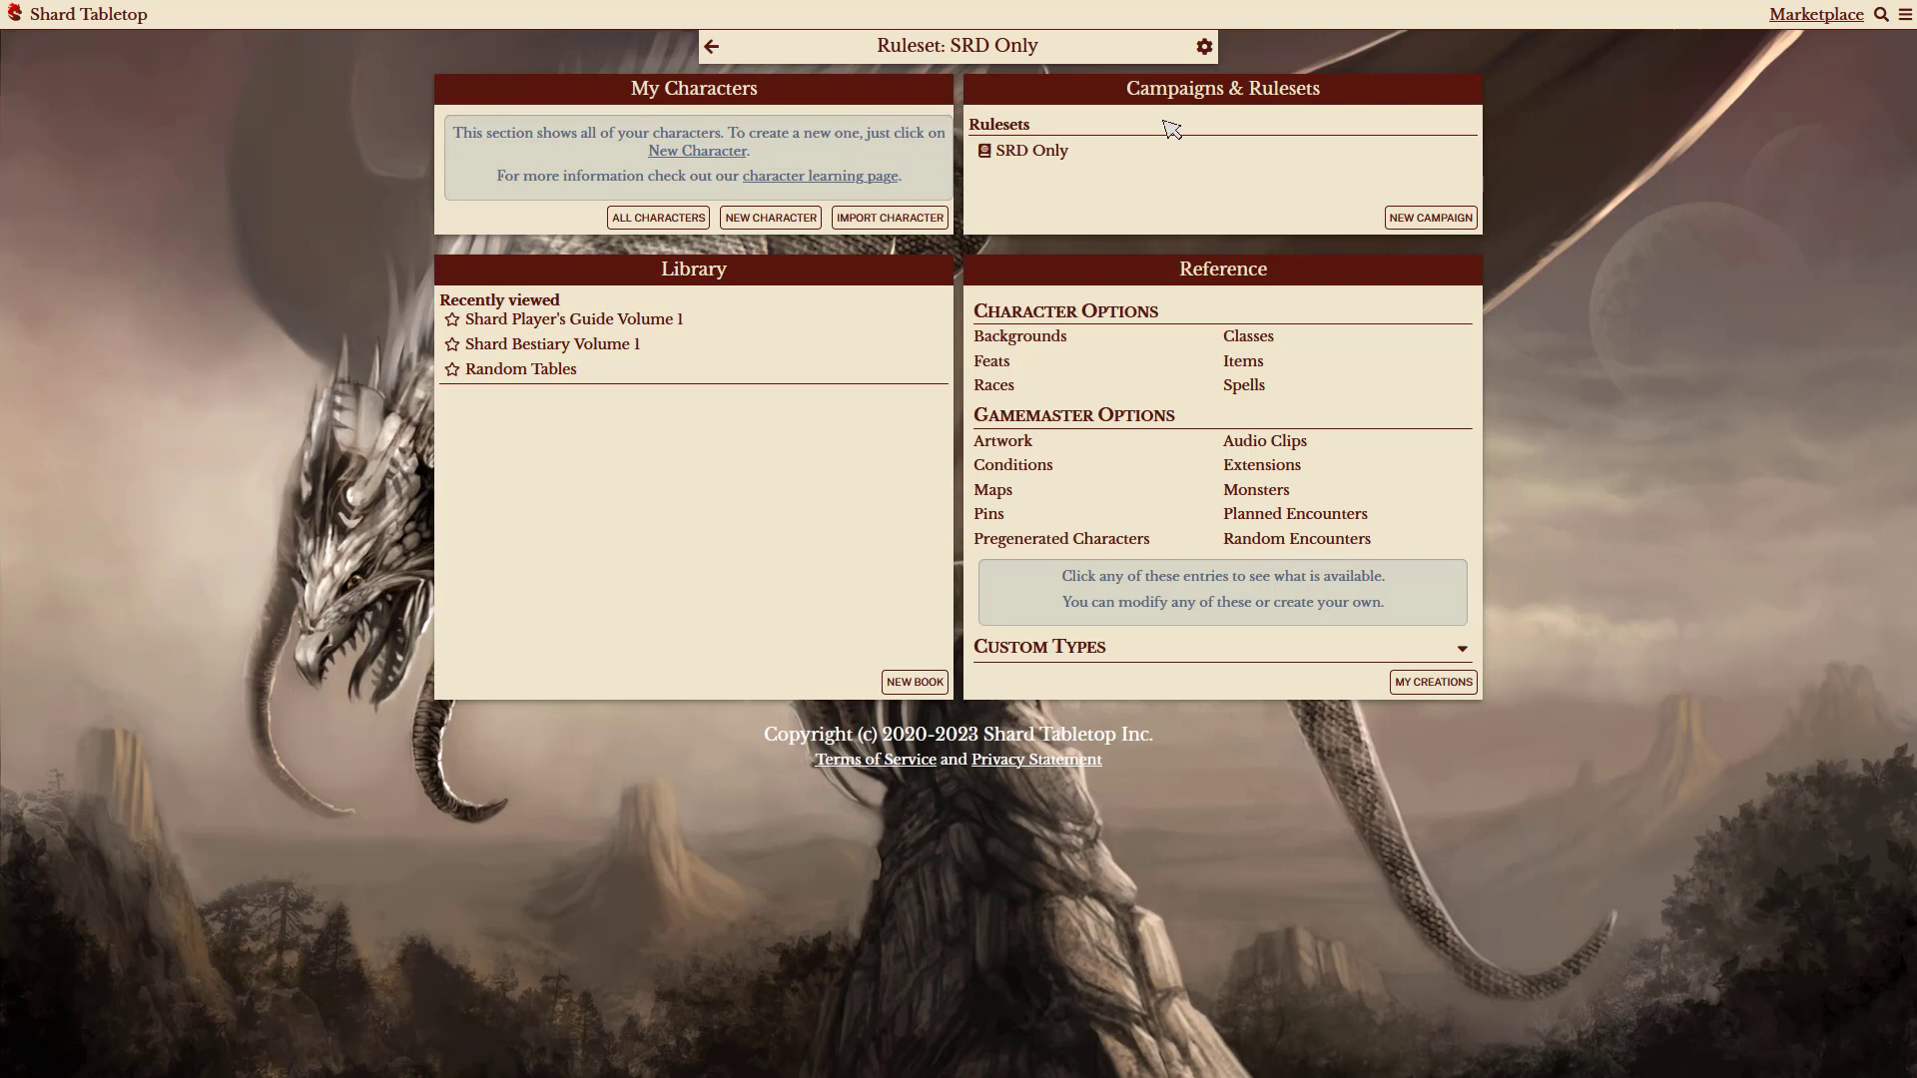
{"action": "left_click", "coordinate": [1202, 46]}
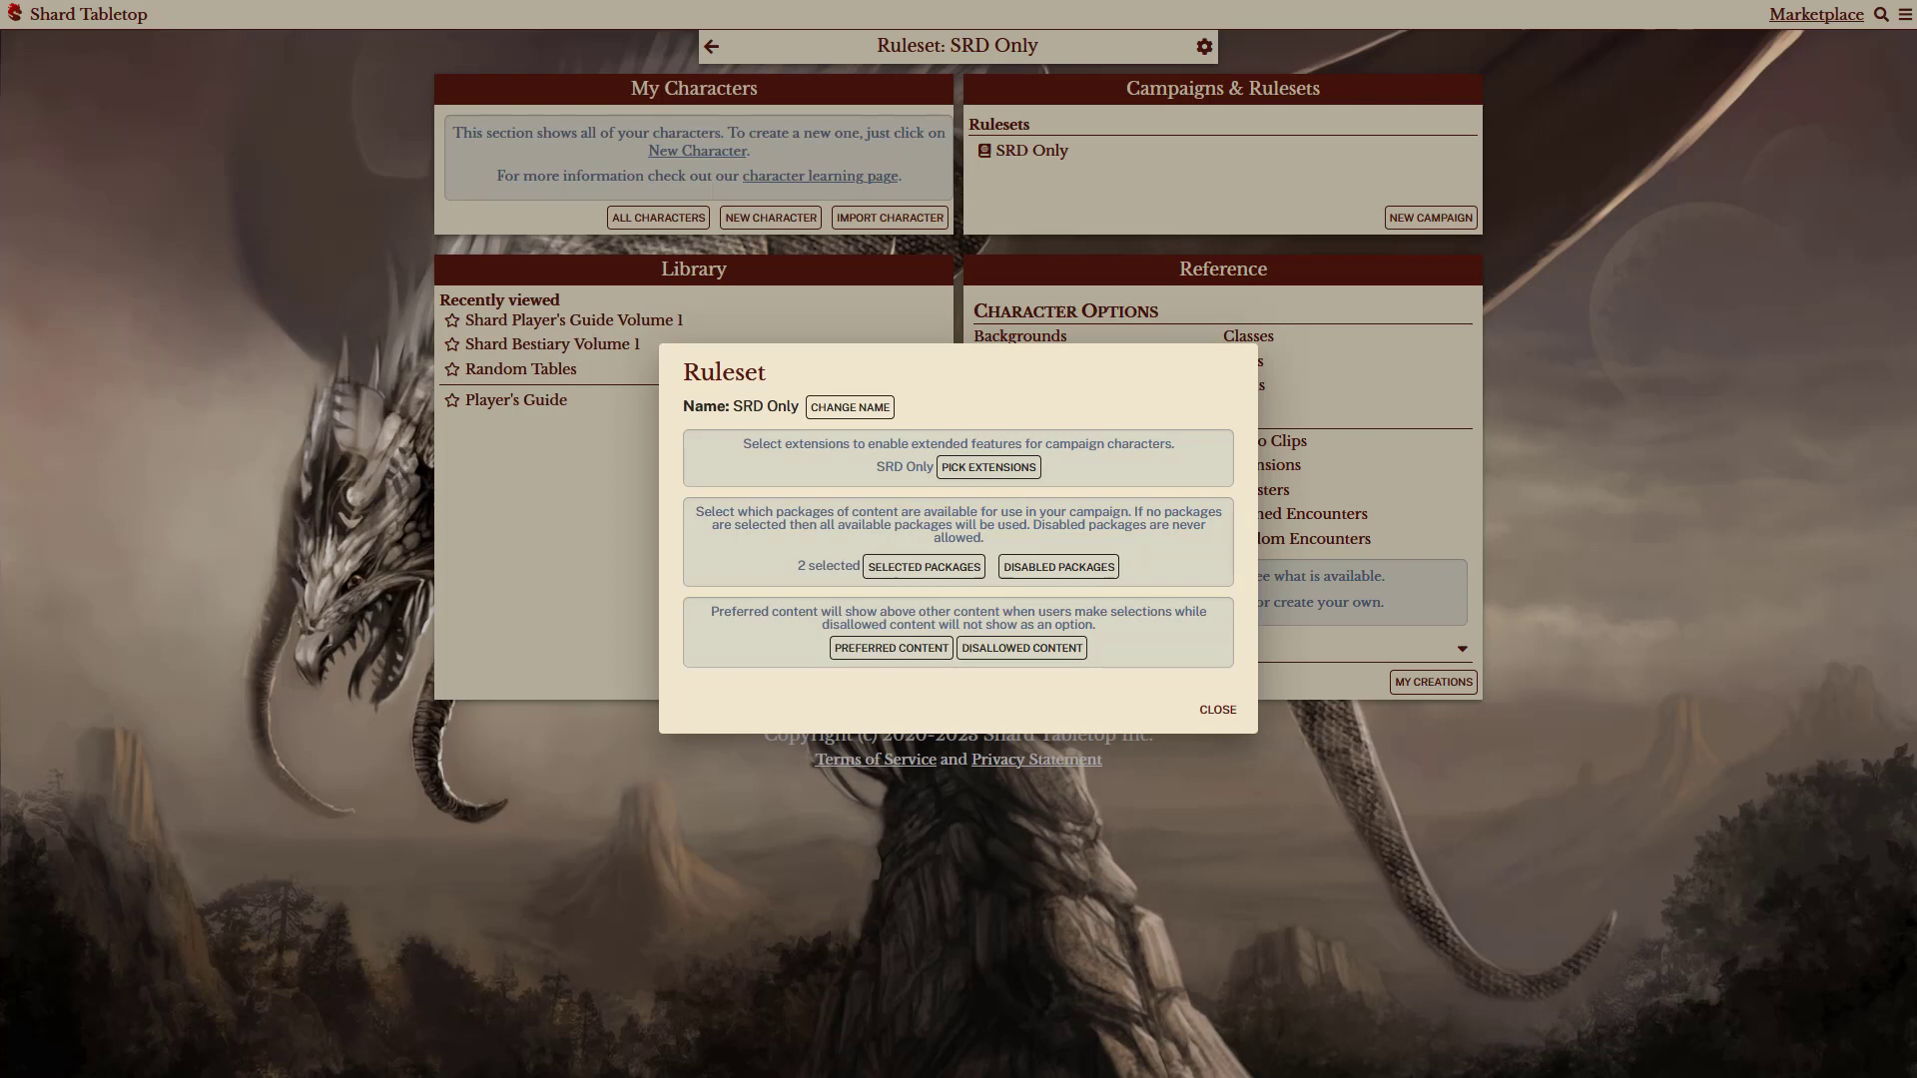
{"action": "mouse_move", "coordinate": [956, 540]}
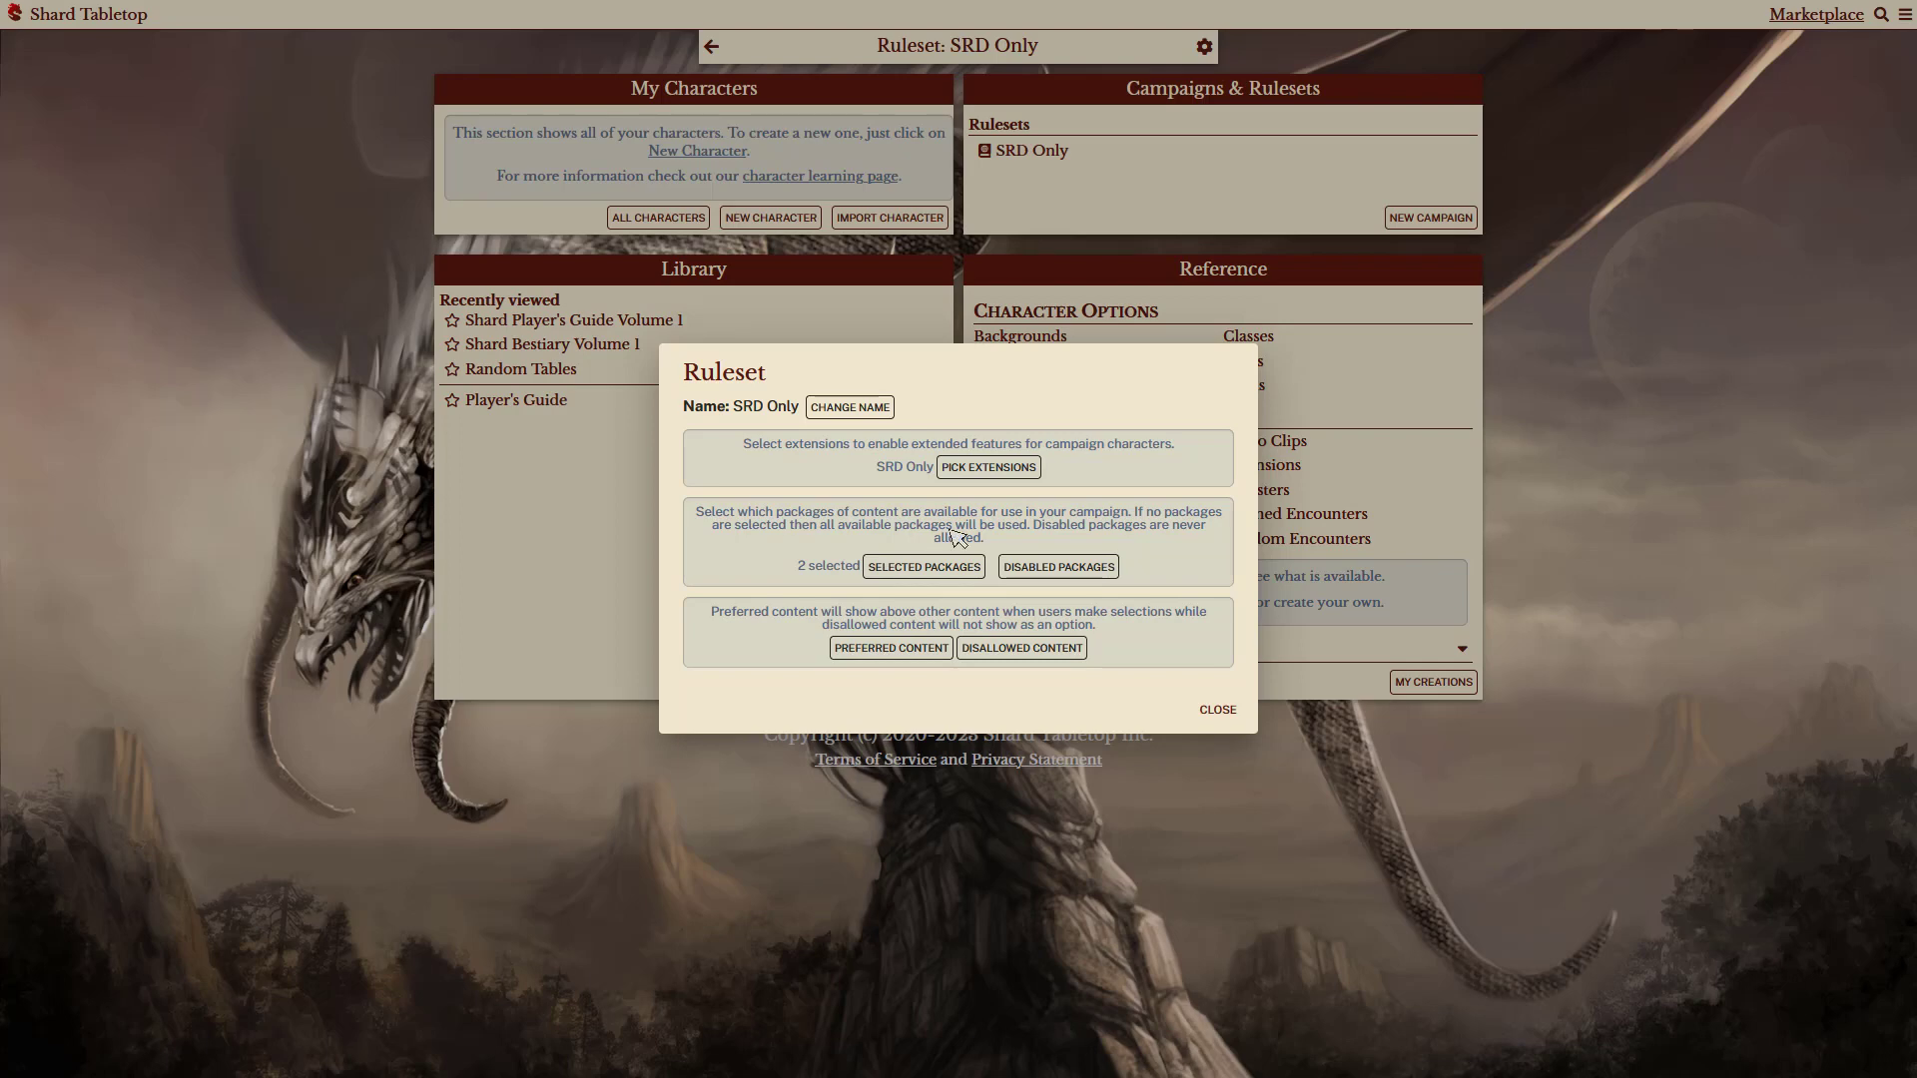
{"action": "left_click", "coordinate": [1216, 708]}
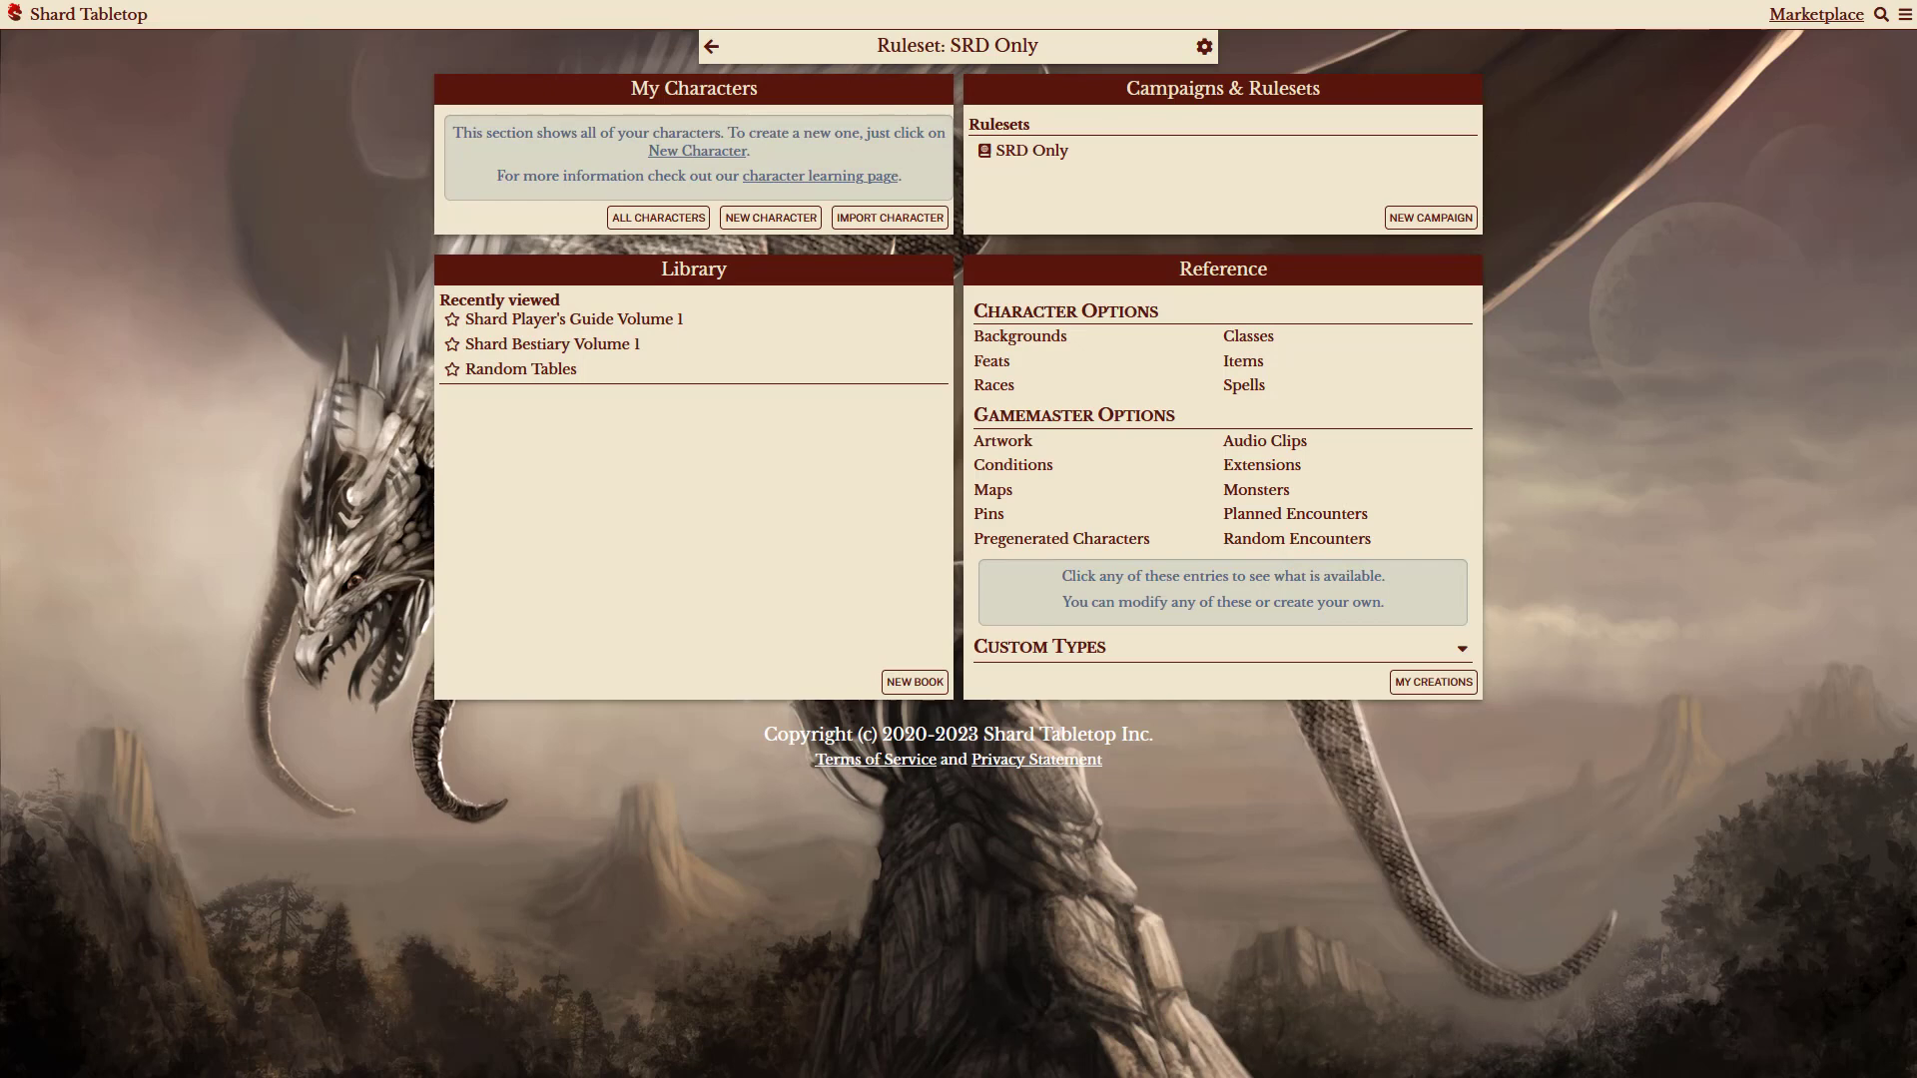
{"action": "mouse_move", "coordinate": [956, 537]}
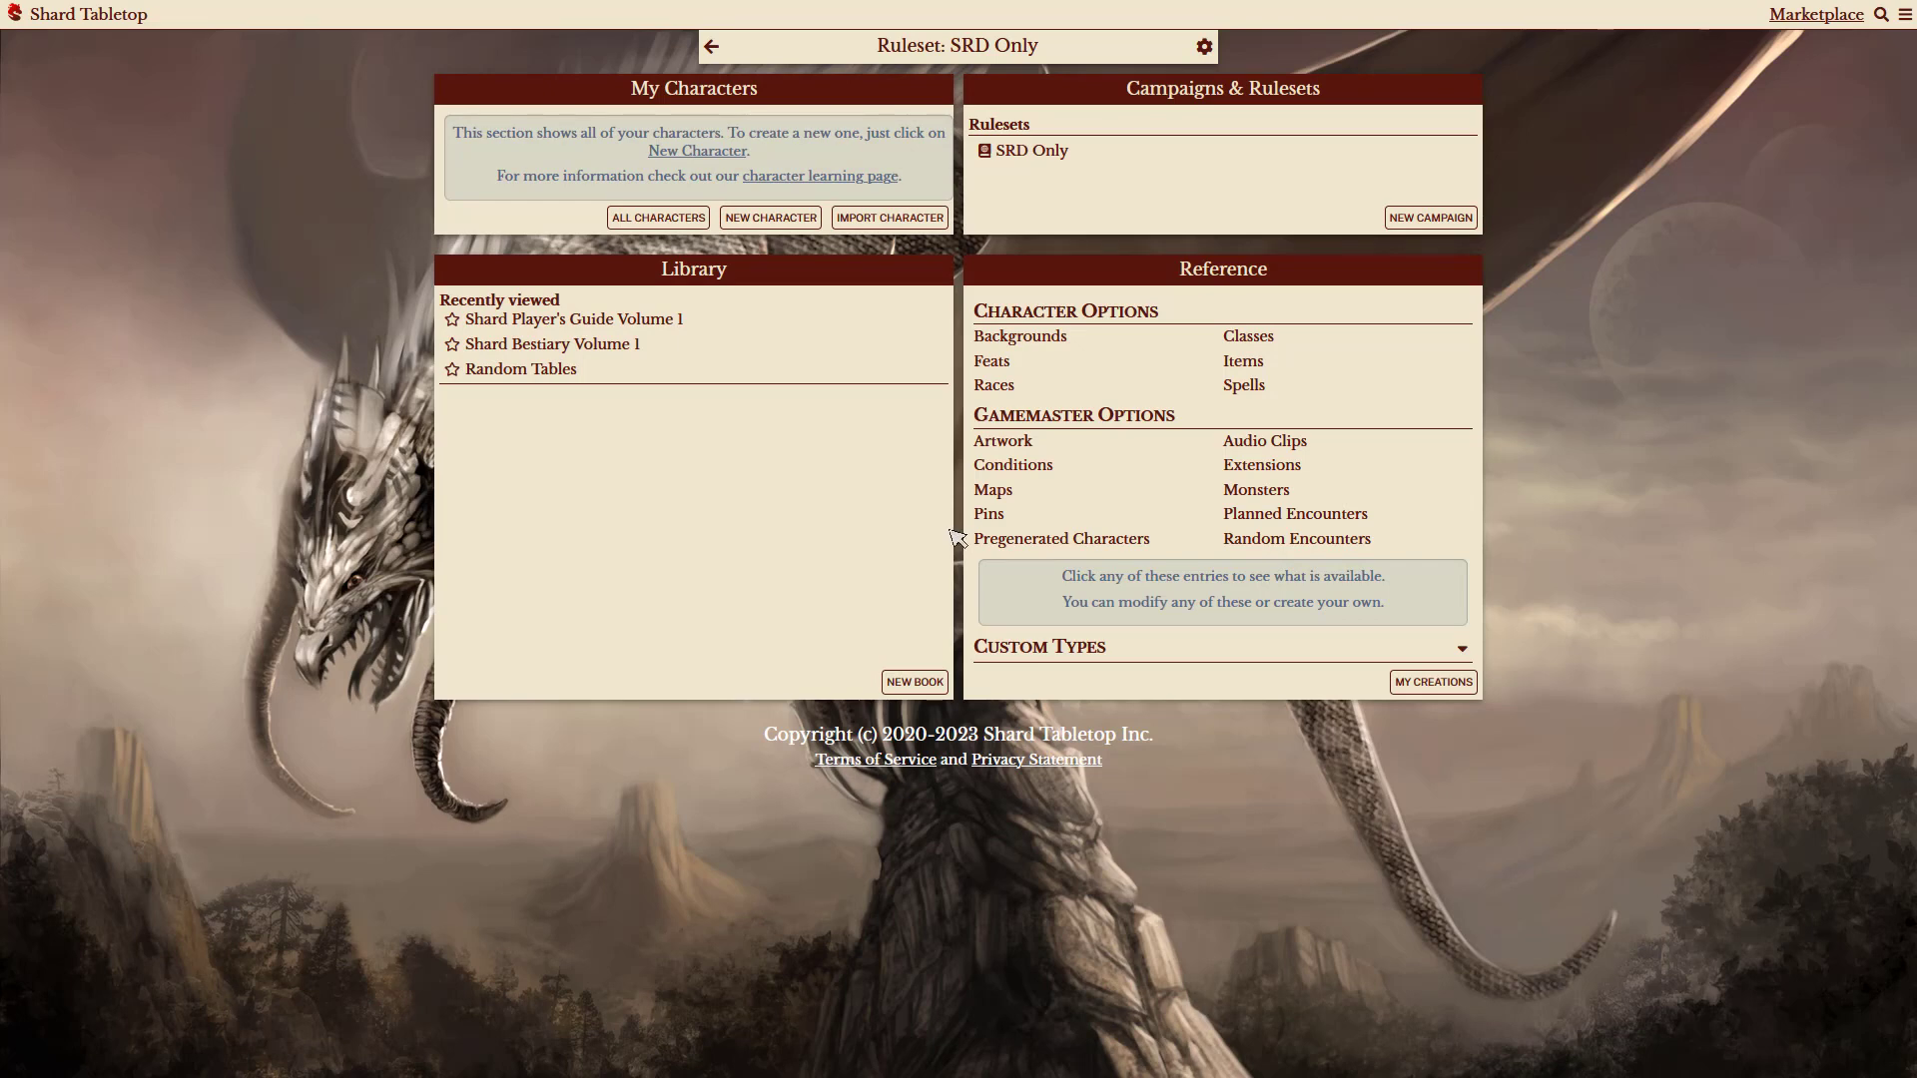
- Open the SRD Only extension from the Gamemaster Extensions list
{"action": "left_click", "coordinate": [1260, 466]}
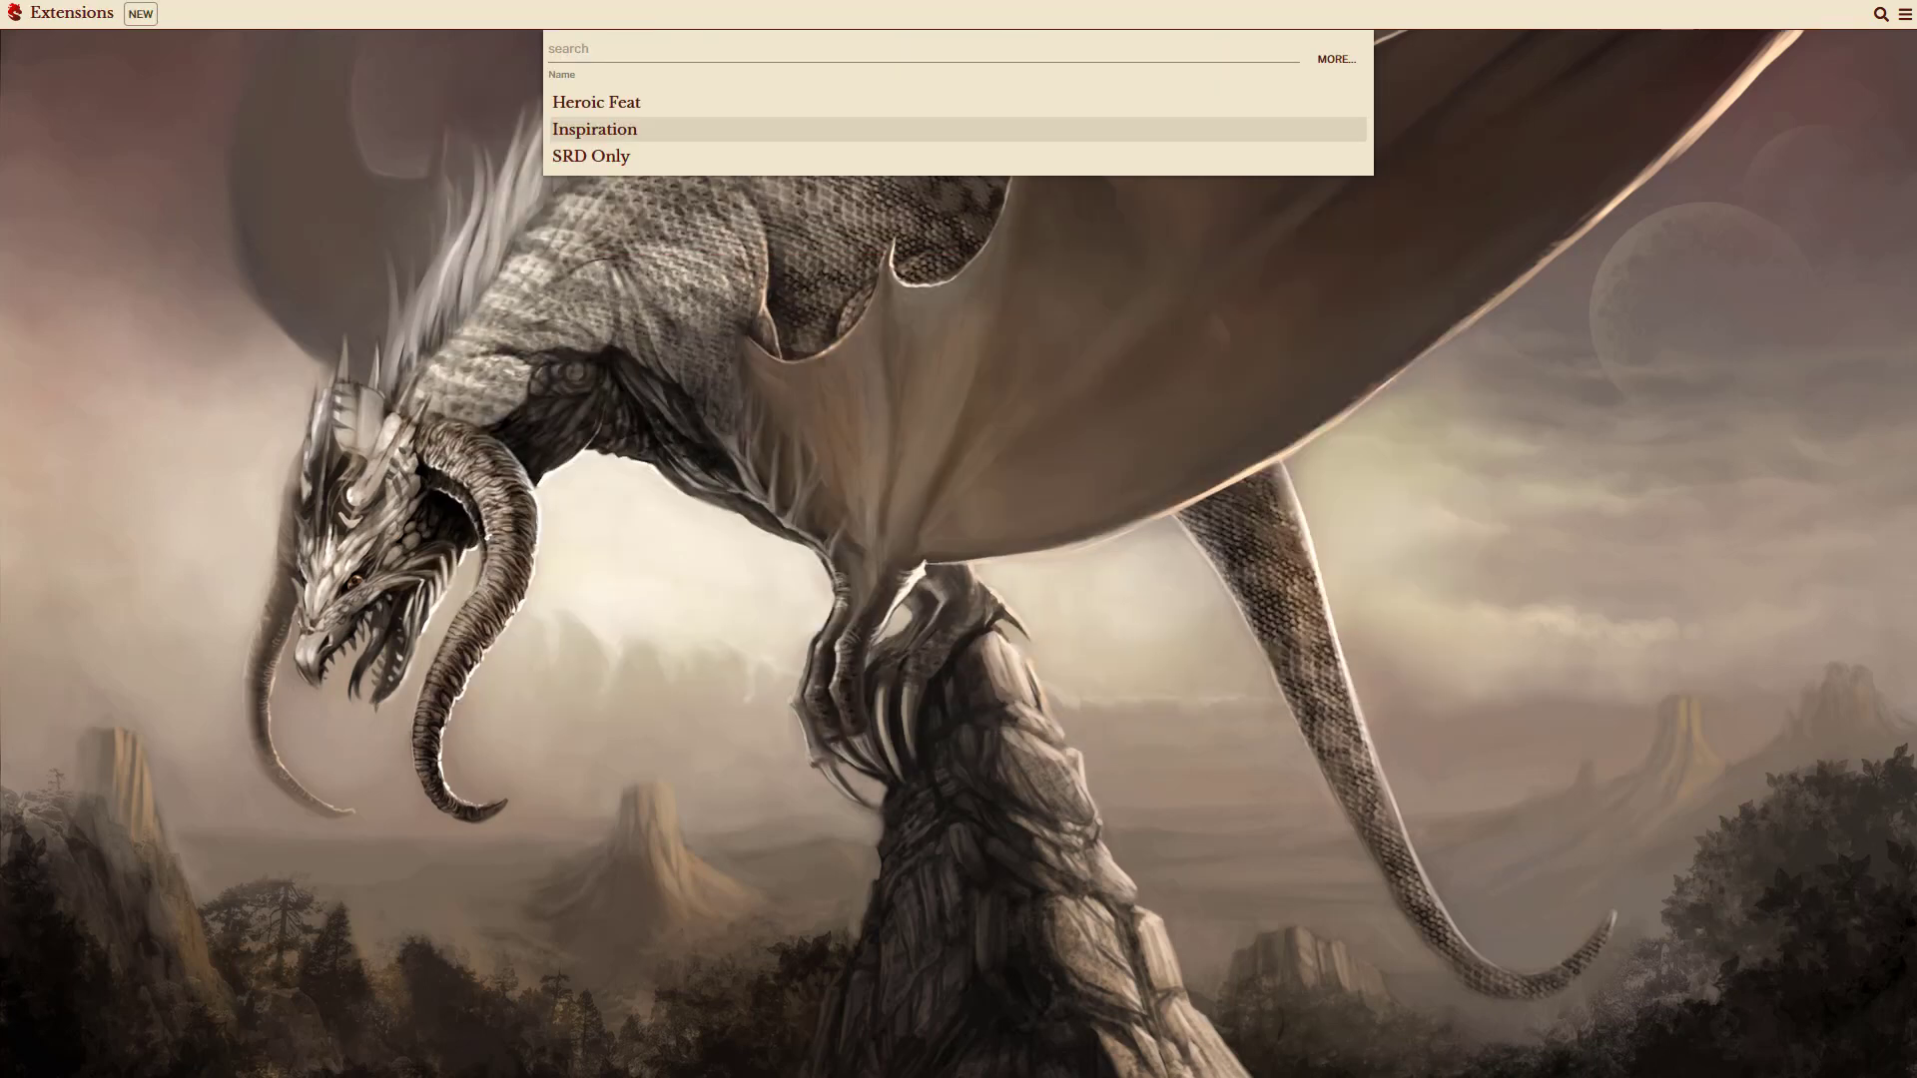
{"action": "left_click", "coordinate": [591, 156]}
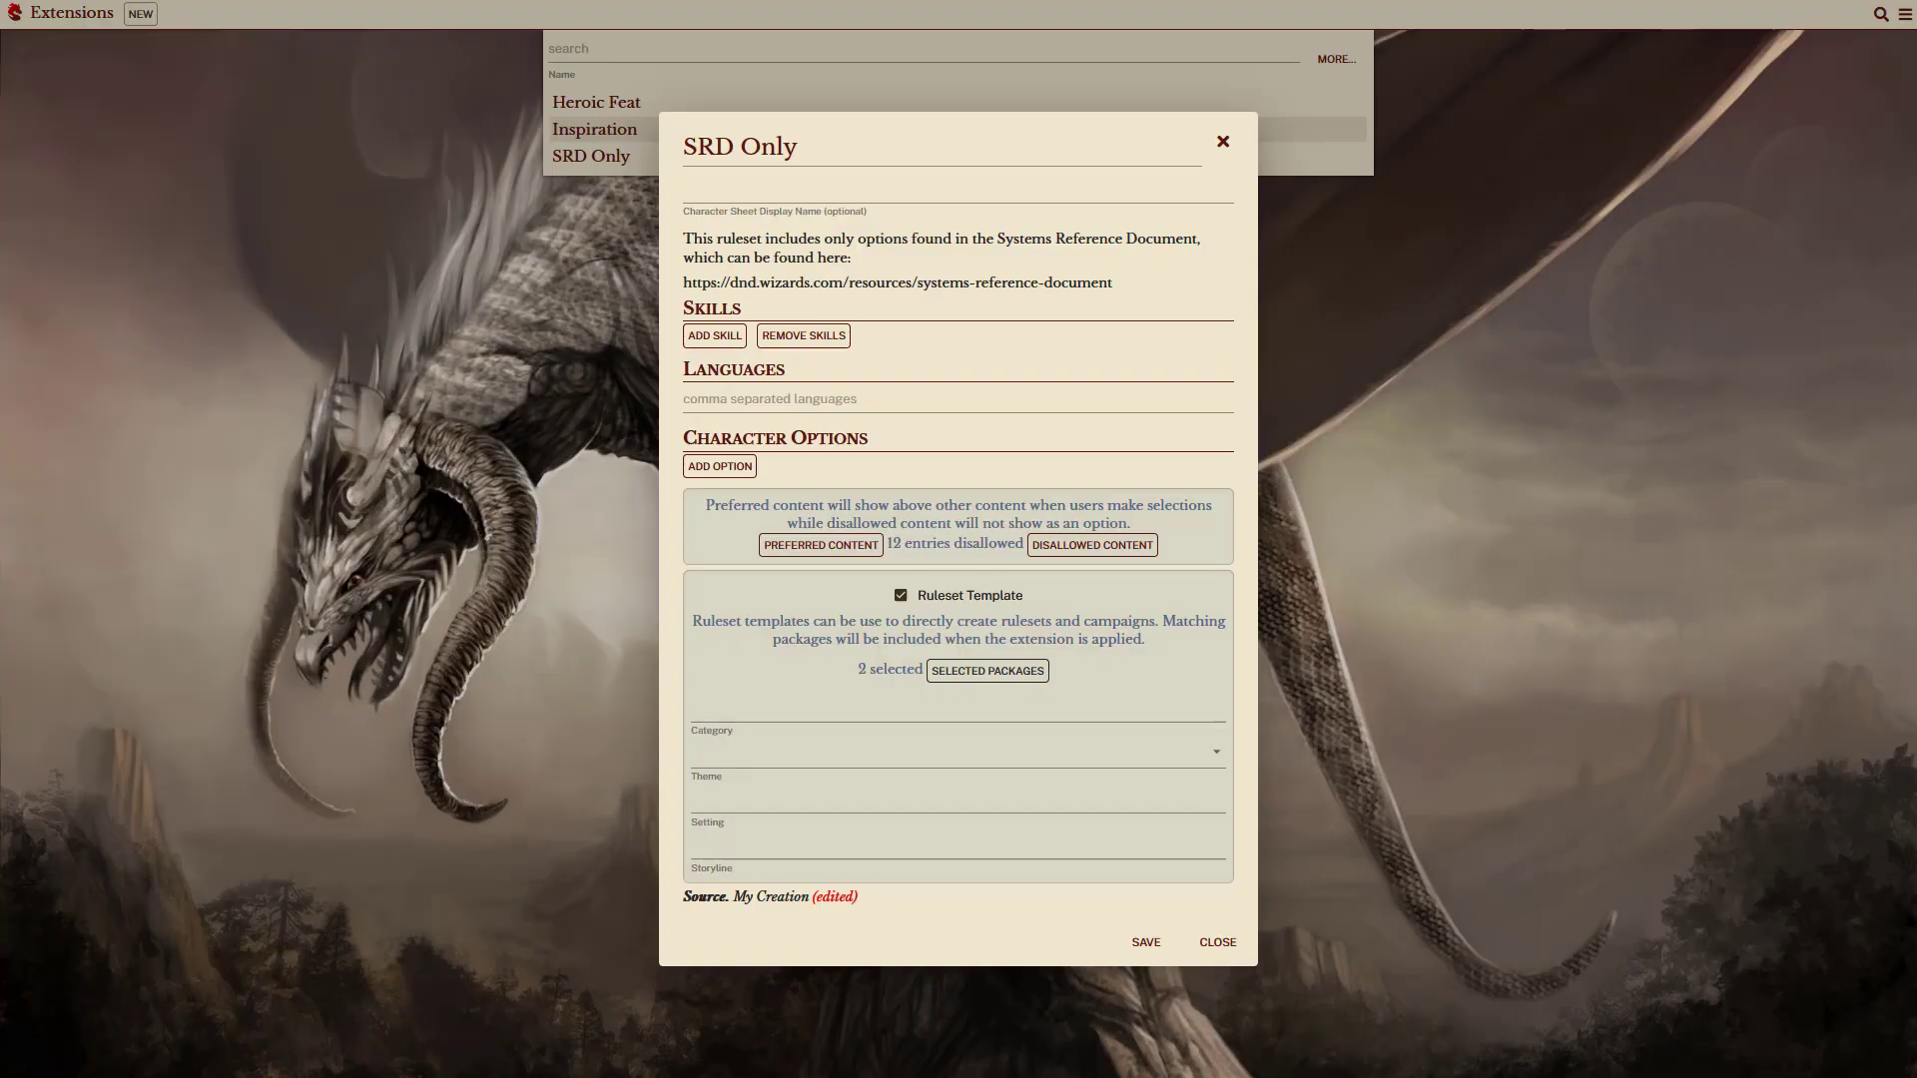
{"action": "left_click", "coordinate": [986, 671]}
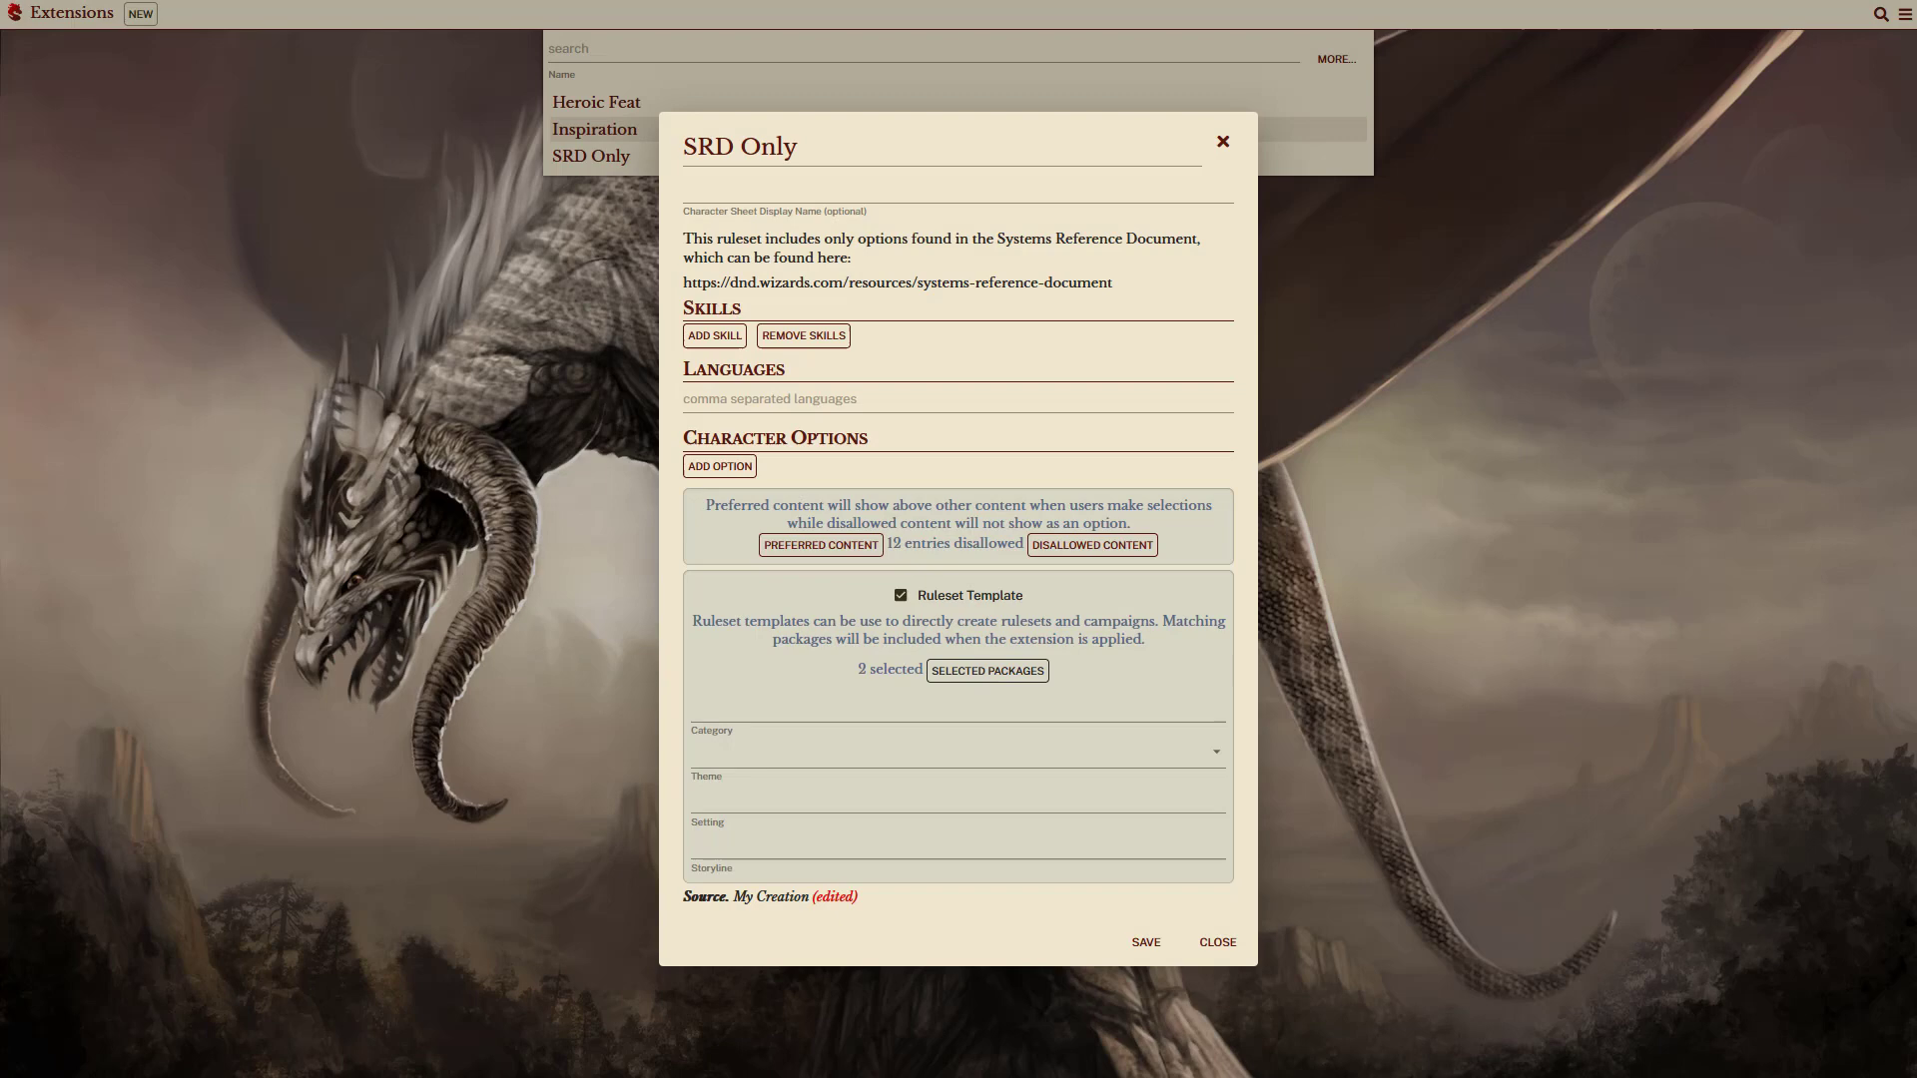
{"action": "mouse_move", "coordinate": [957, 539]}
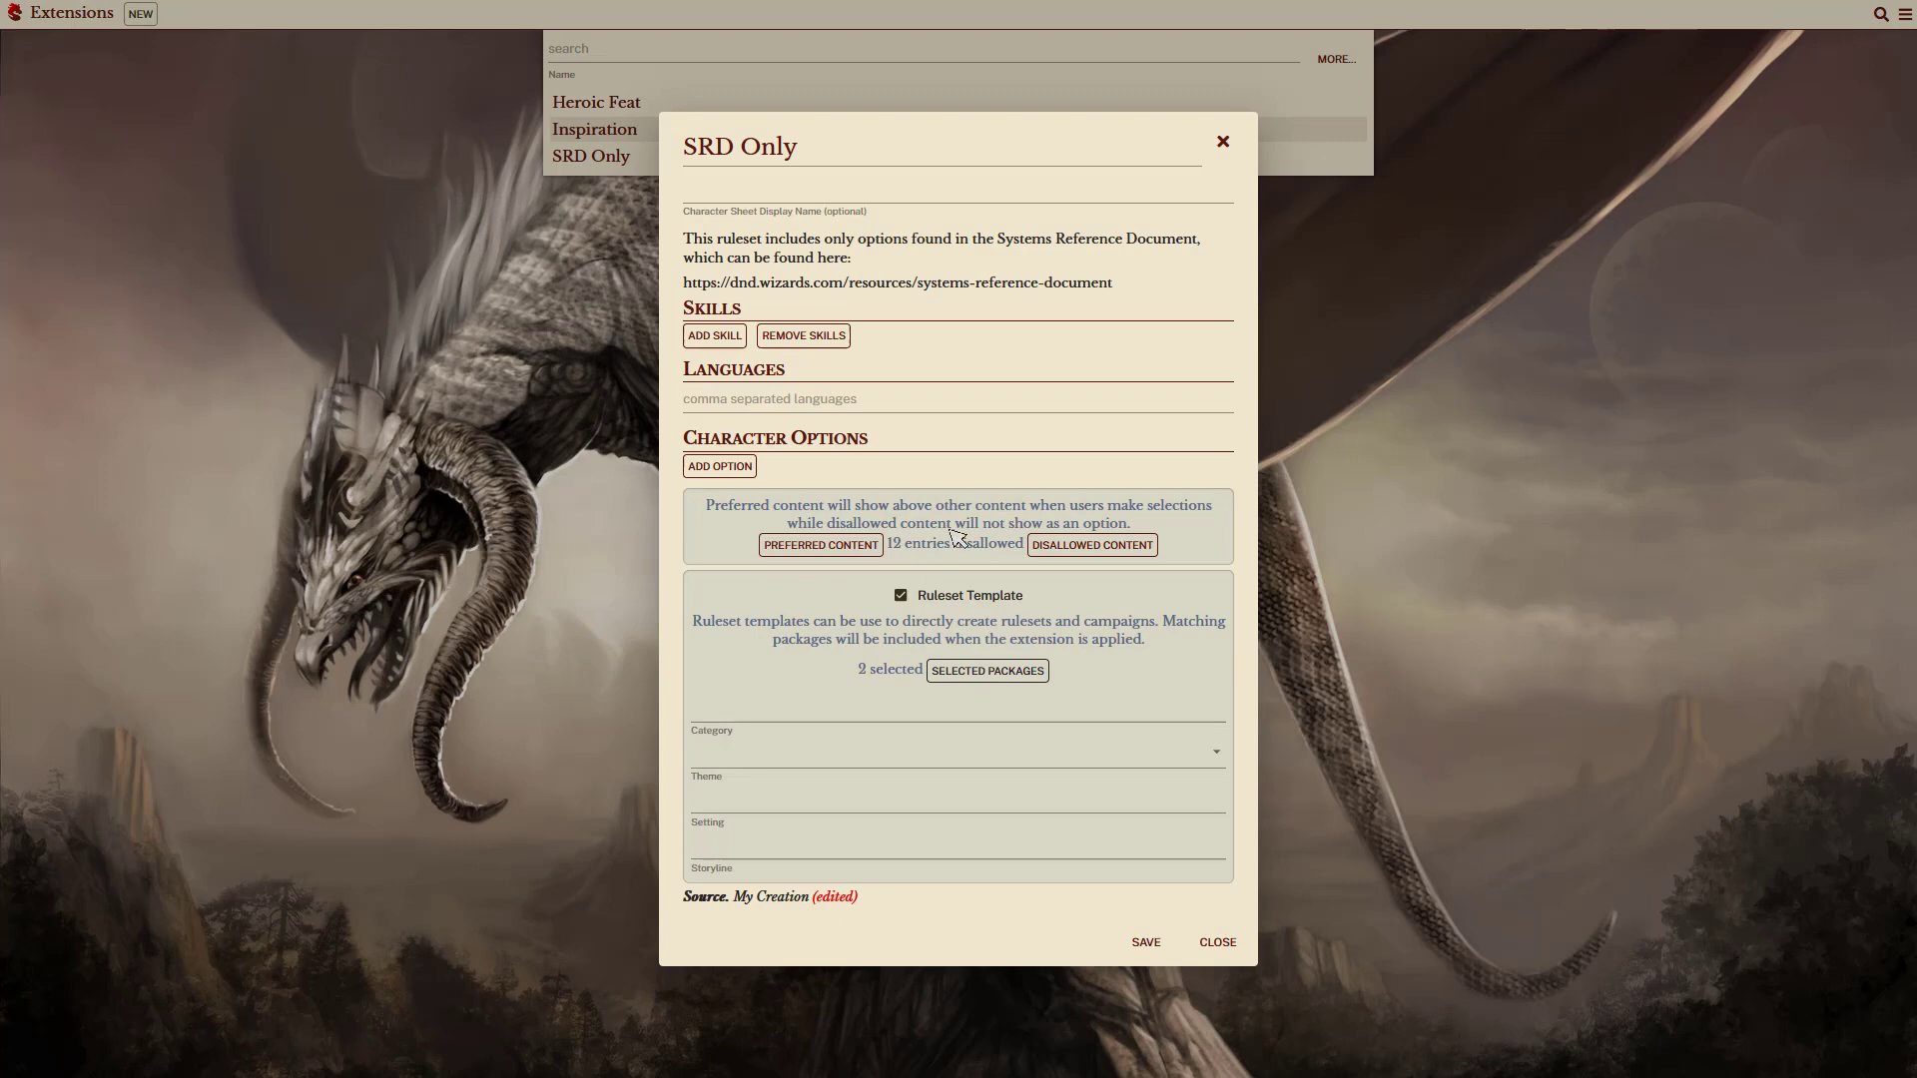
{"action": "left_click", "coordinate": [987, 671]}
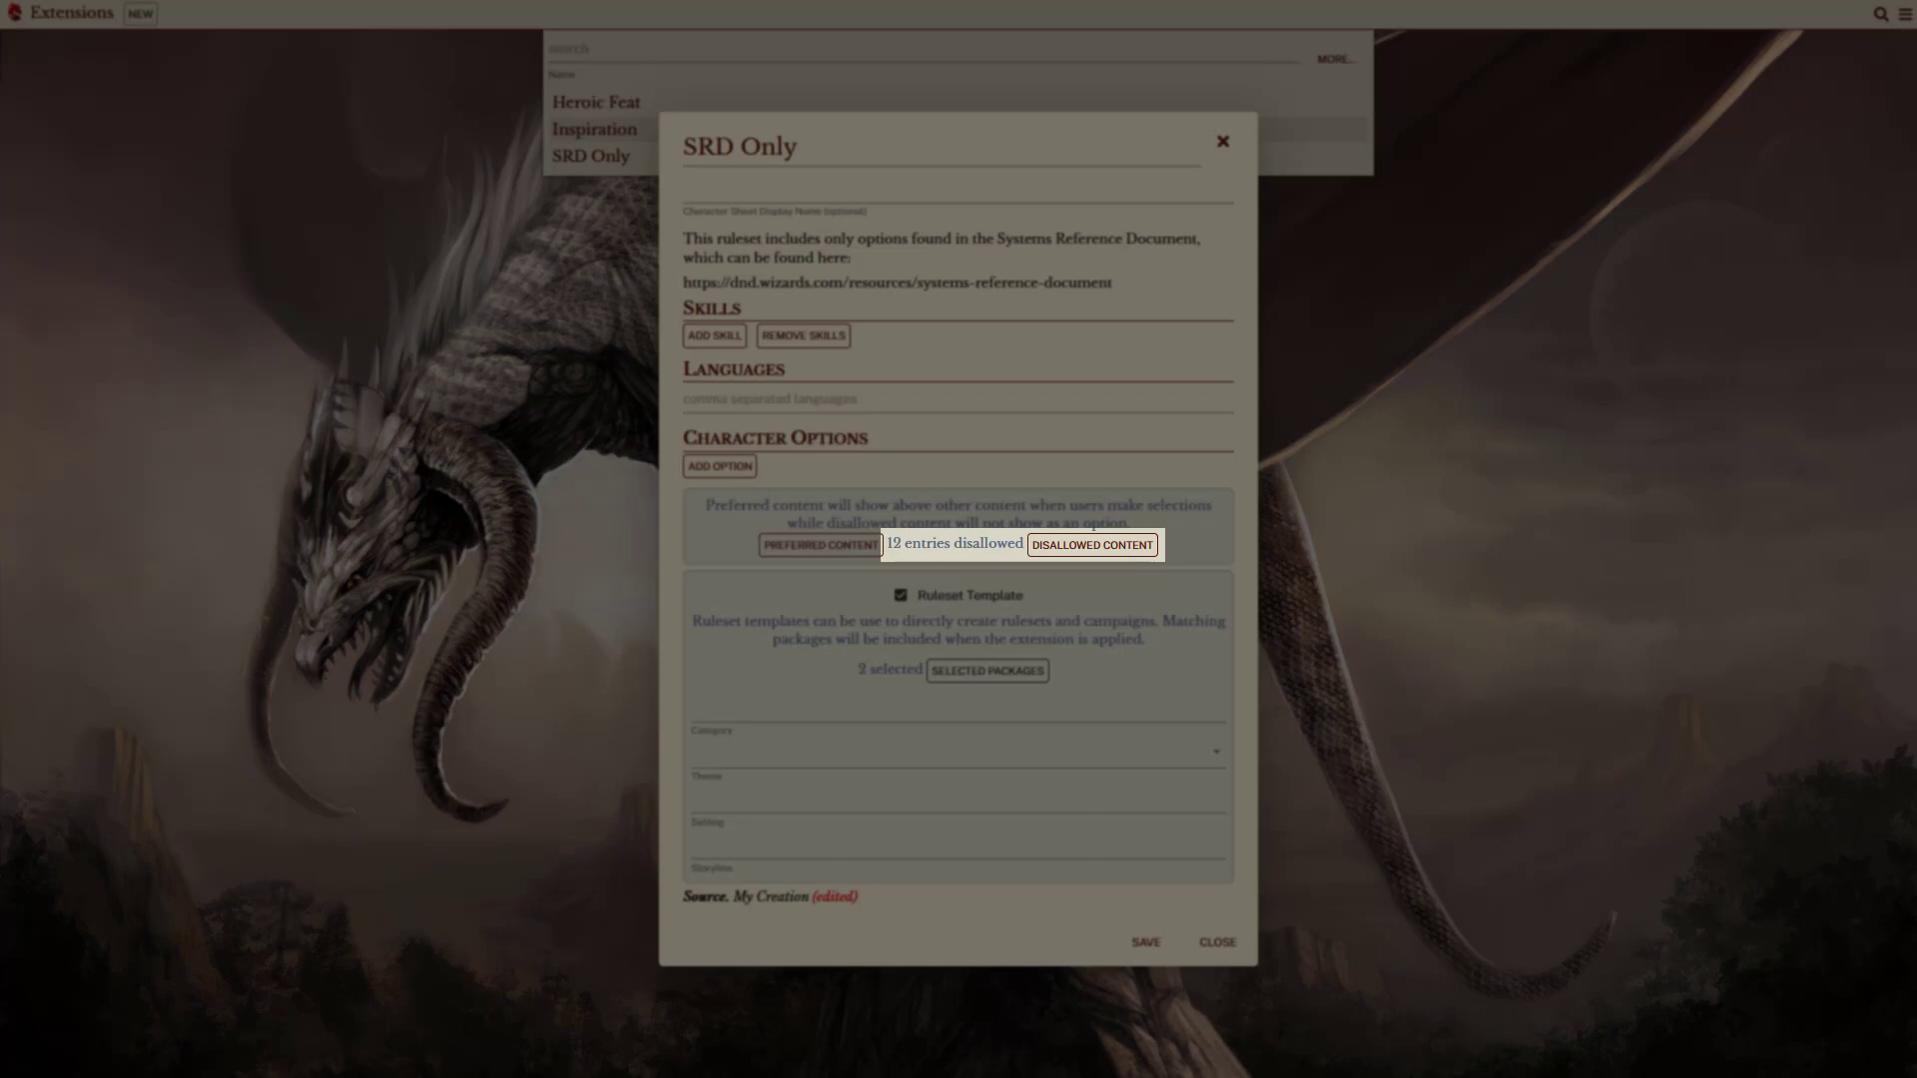
{"action": "left_click", "coordinate": [1090, 543]}
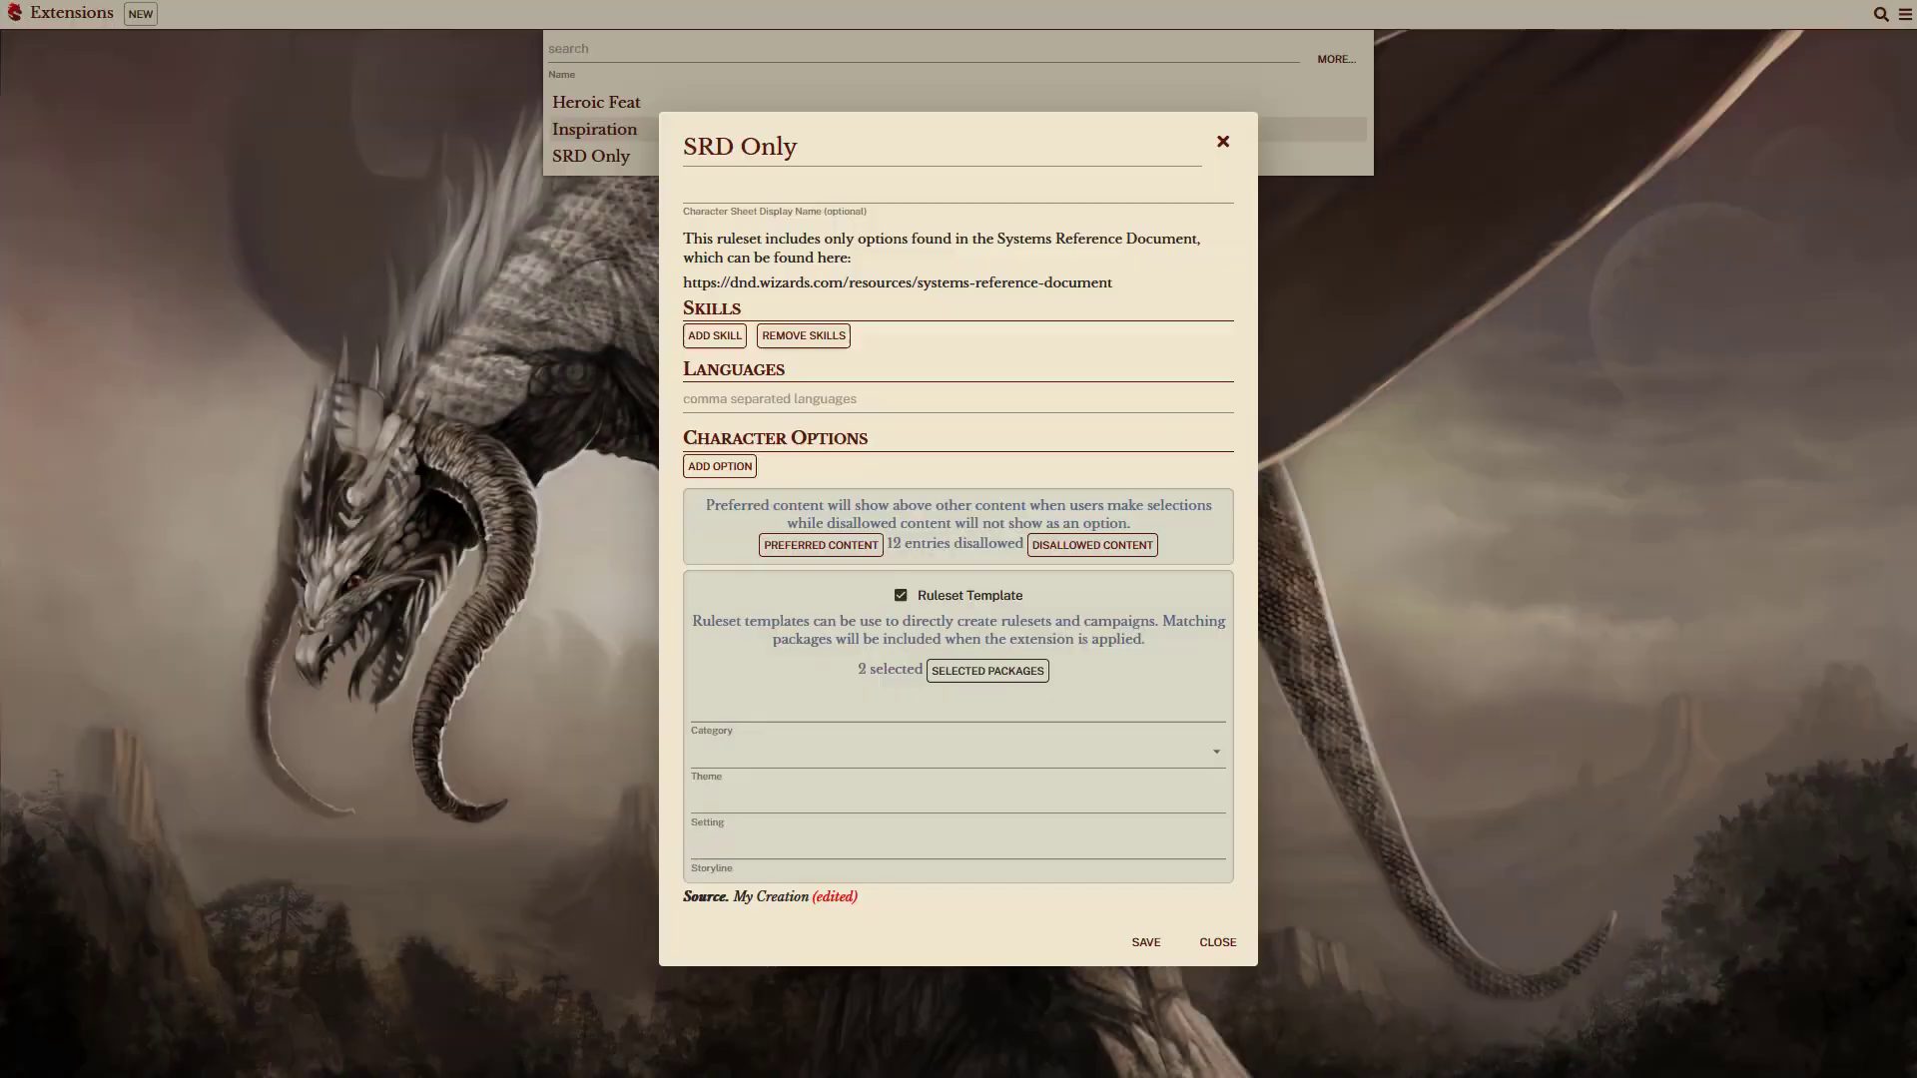
{"action": "mouse_move", "coordinate": [977, 503]}
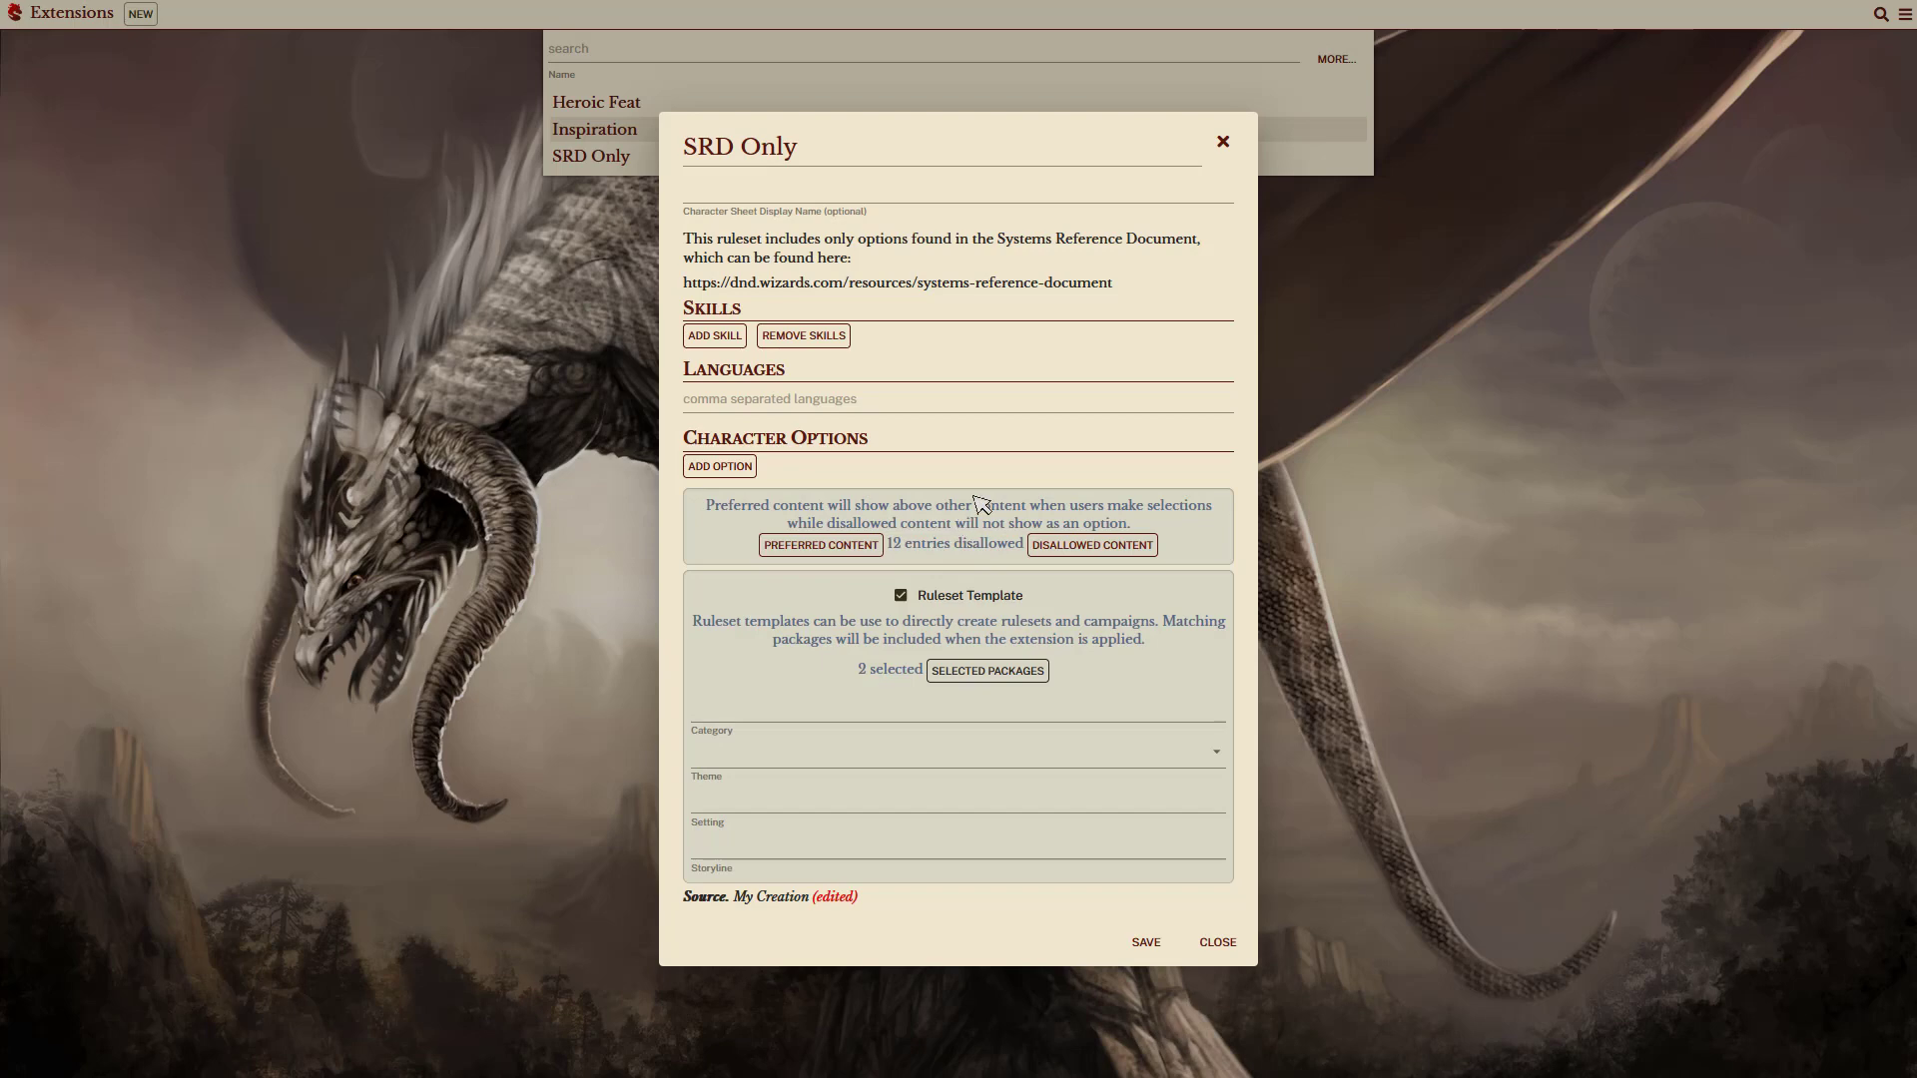
{"action": "left_click", "coordinate": [1216, 941]}
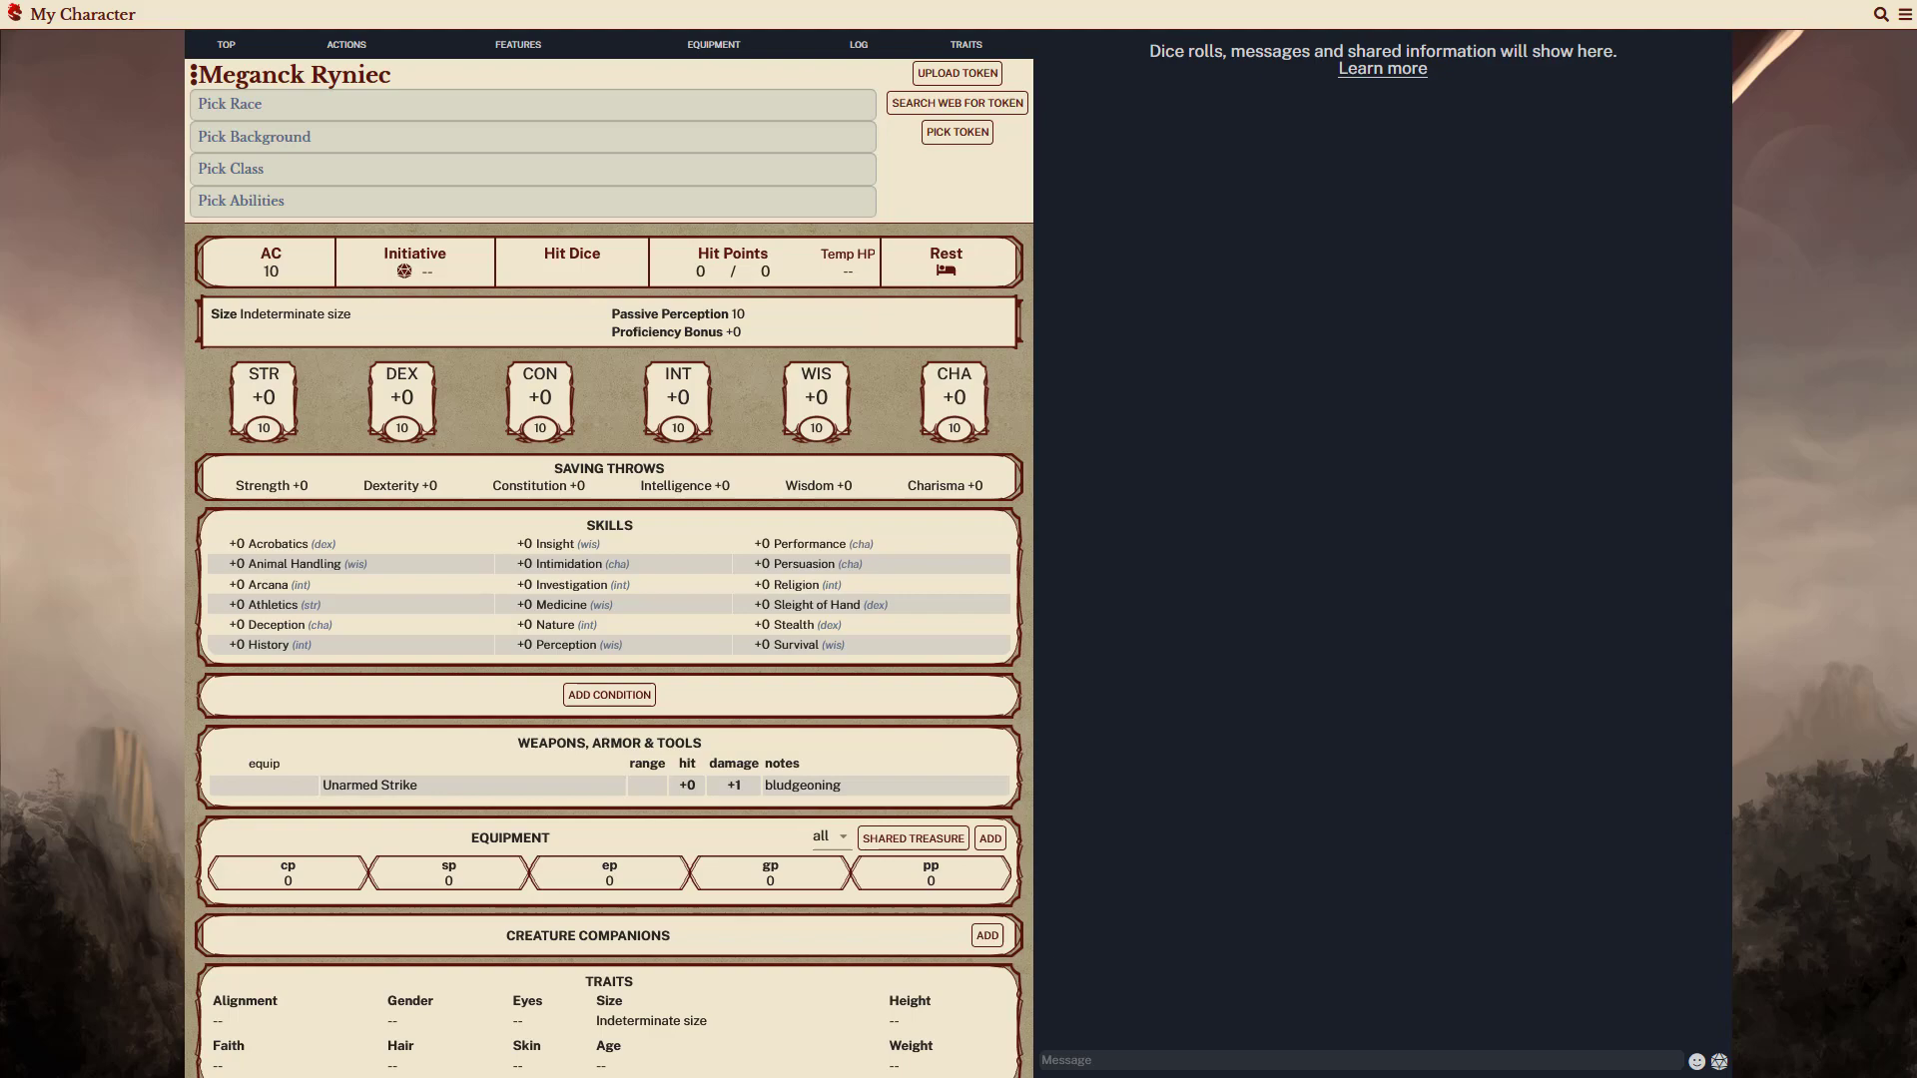
{"action": "mouse_move", "coordinate": [705, 399]}
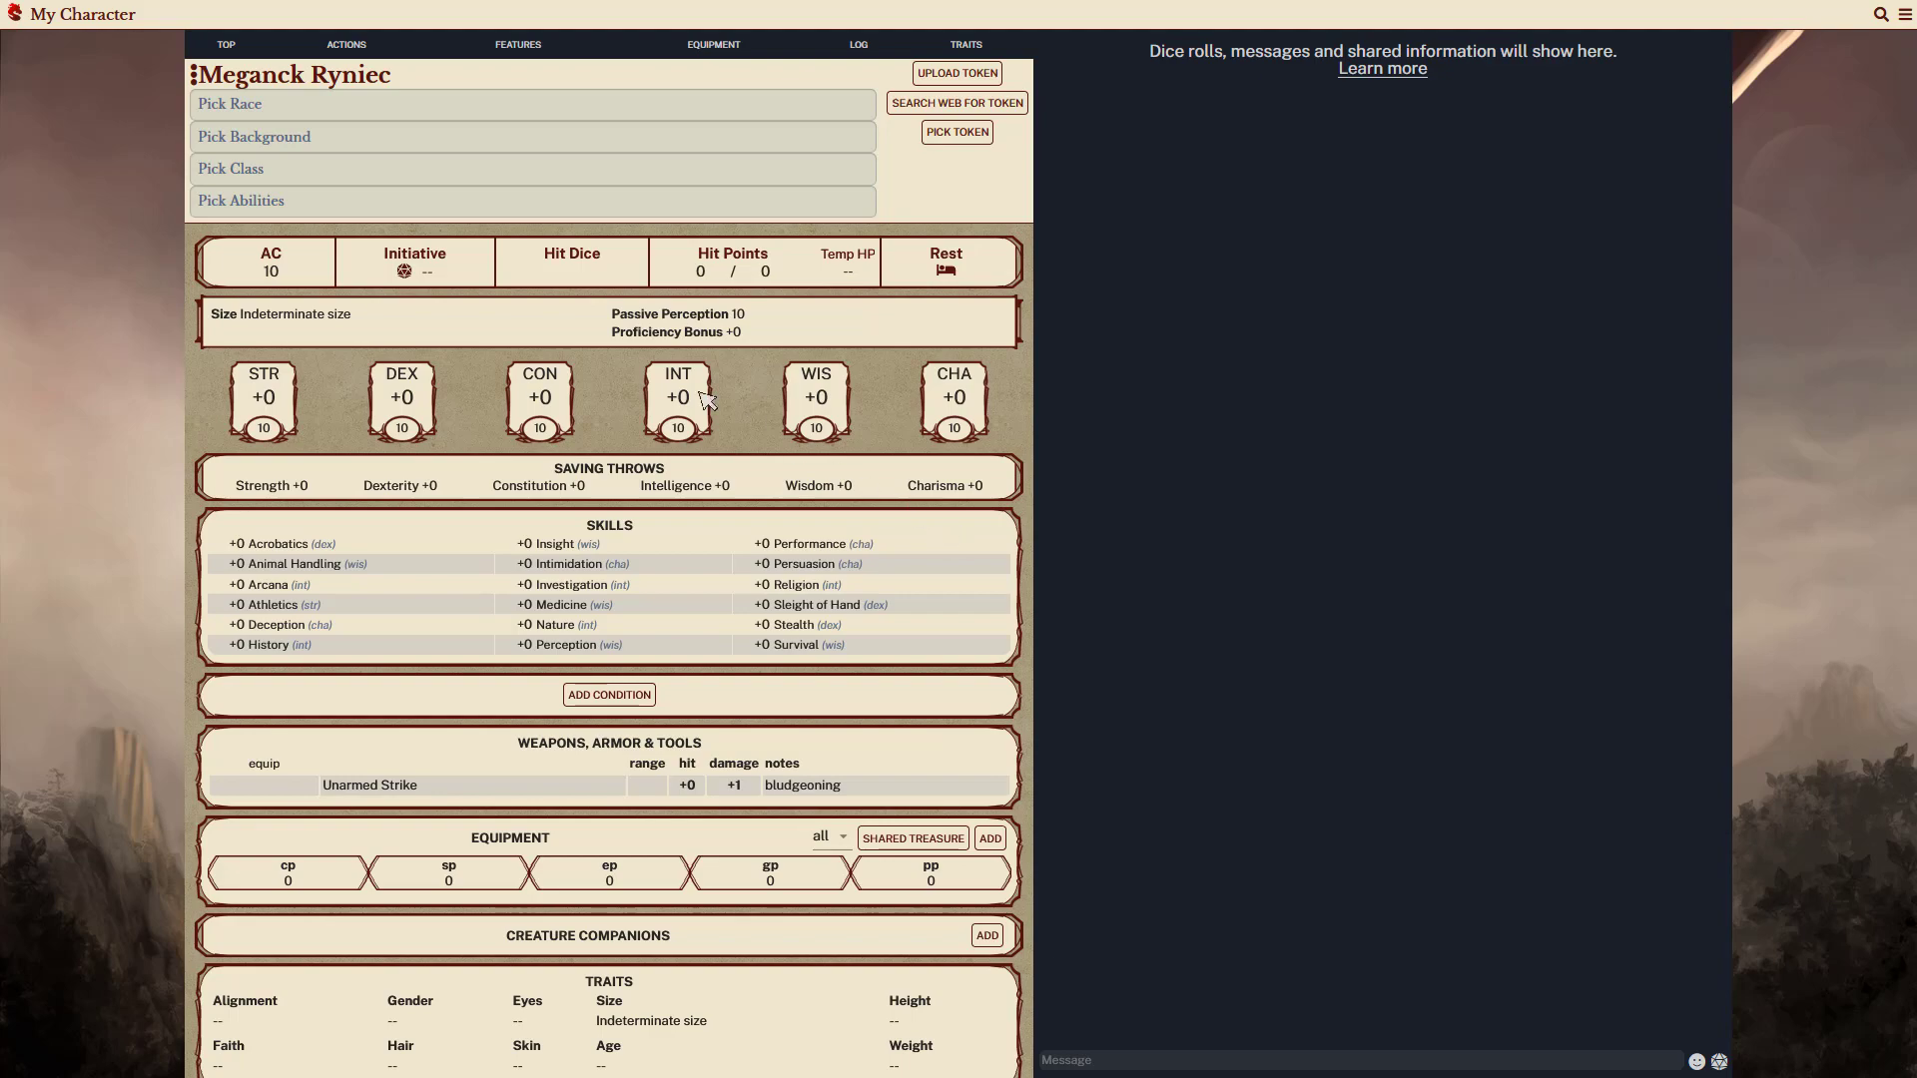
- Return from the new character sheet to the SRD Only ruleset home page
{"action": "left_click", "coordinate": [254, 136]}
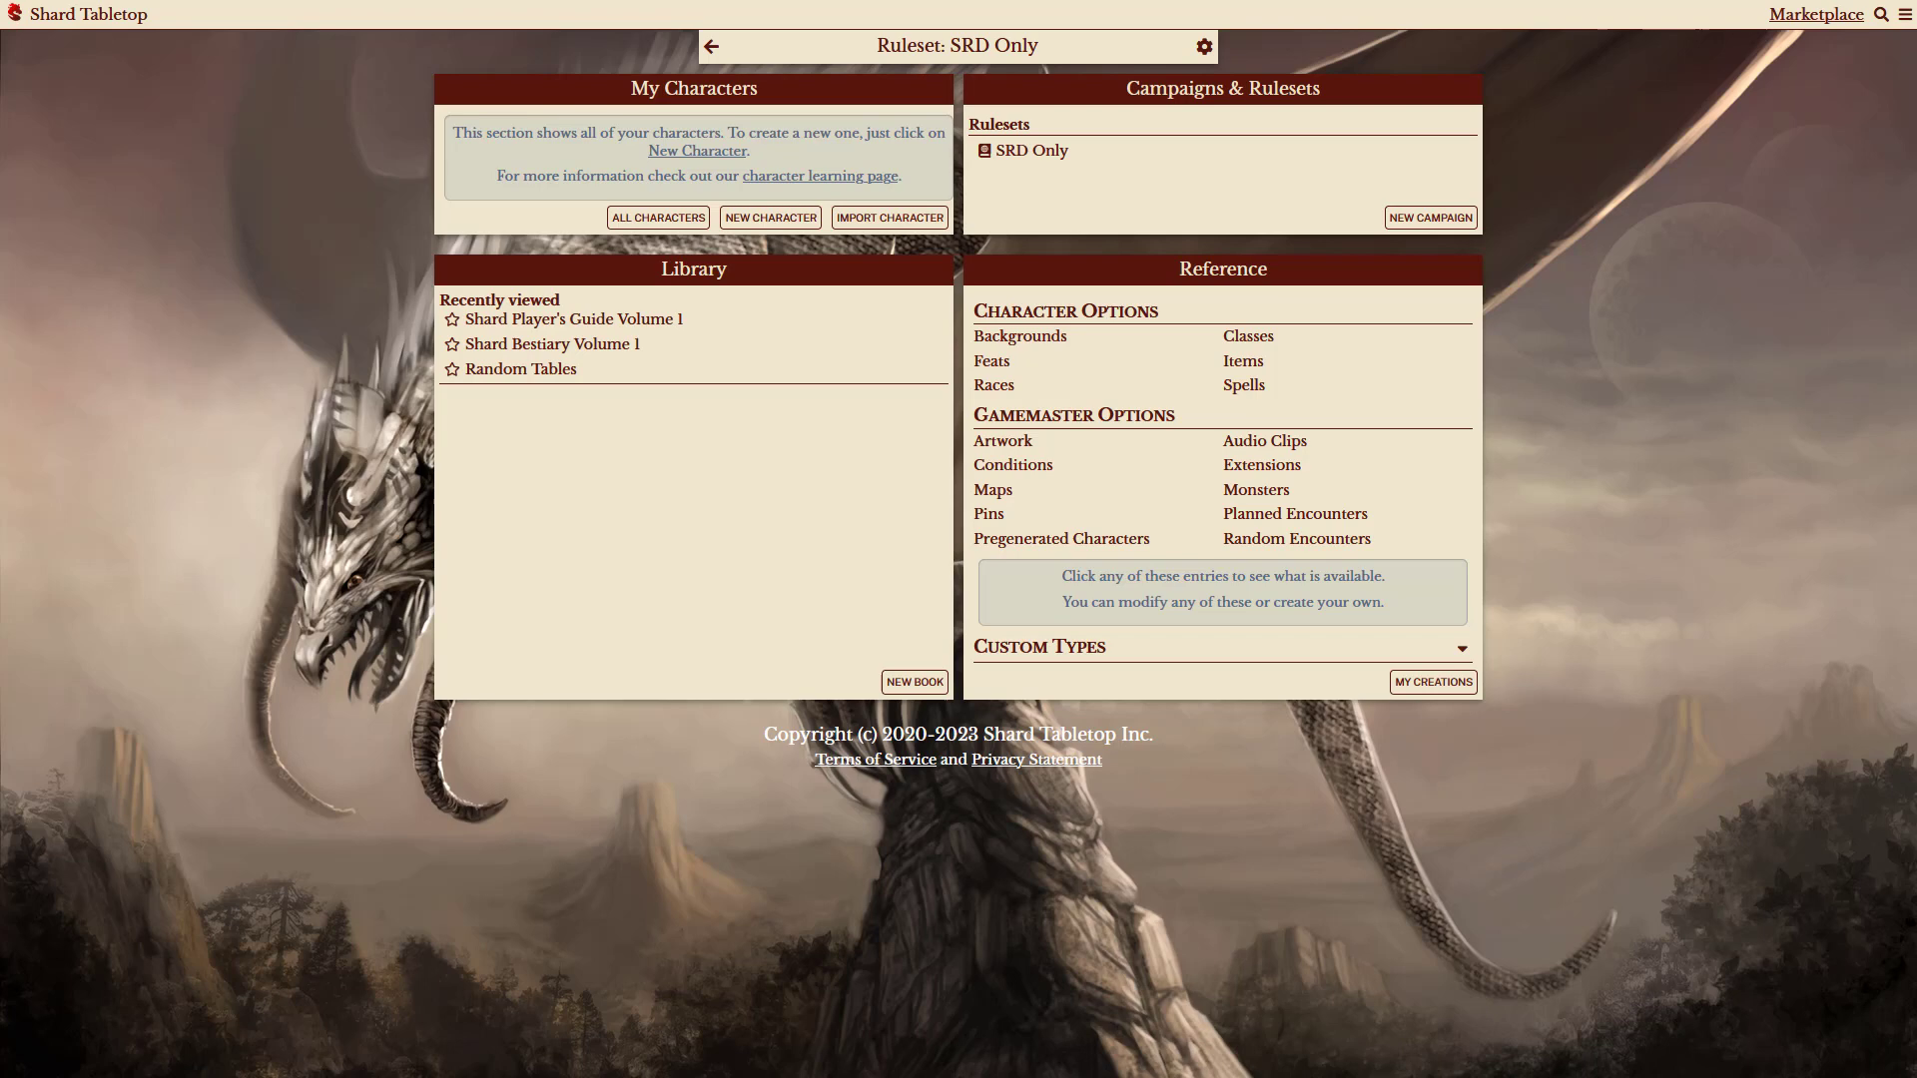
- Start a new campaign with template 'Ruleset: SRD Only', then switch to the My Default ruleset
{"action": "left_click", "coordinate": [1428, 216]}
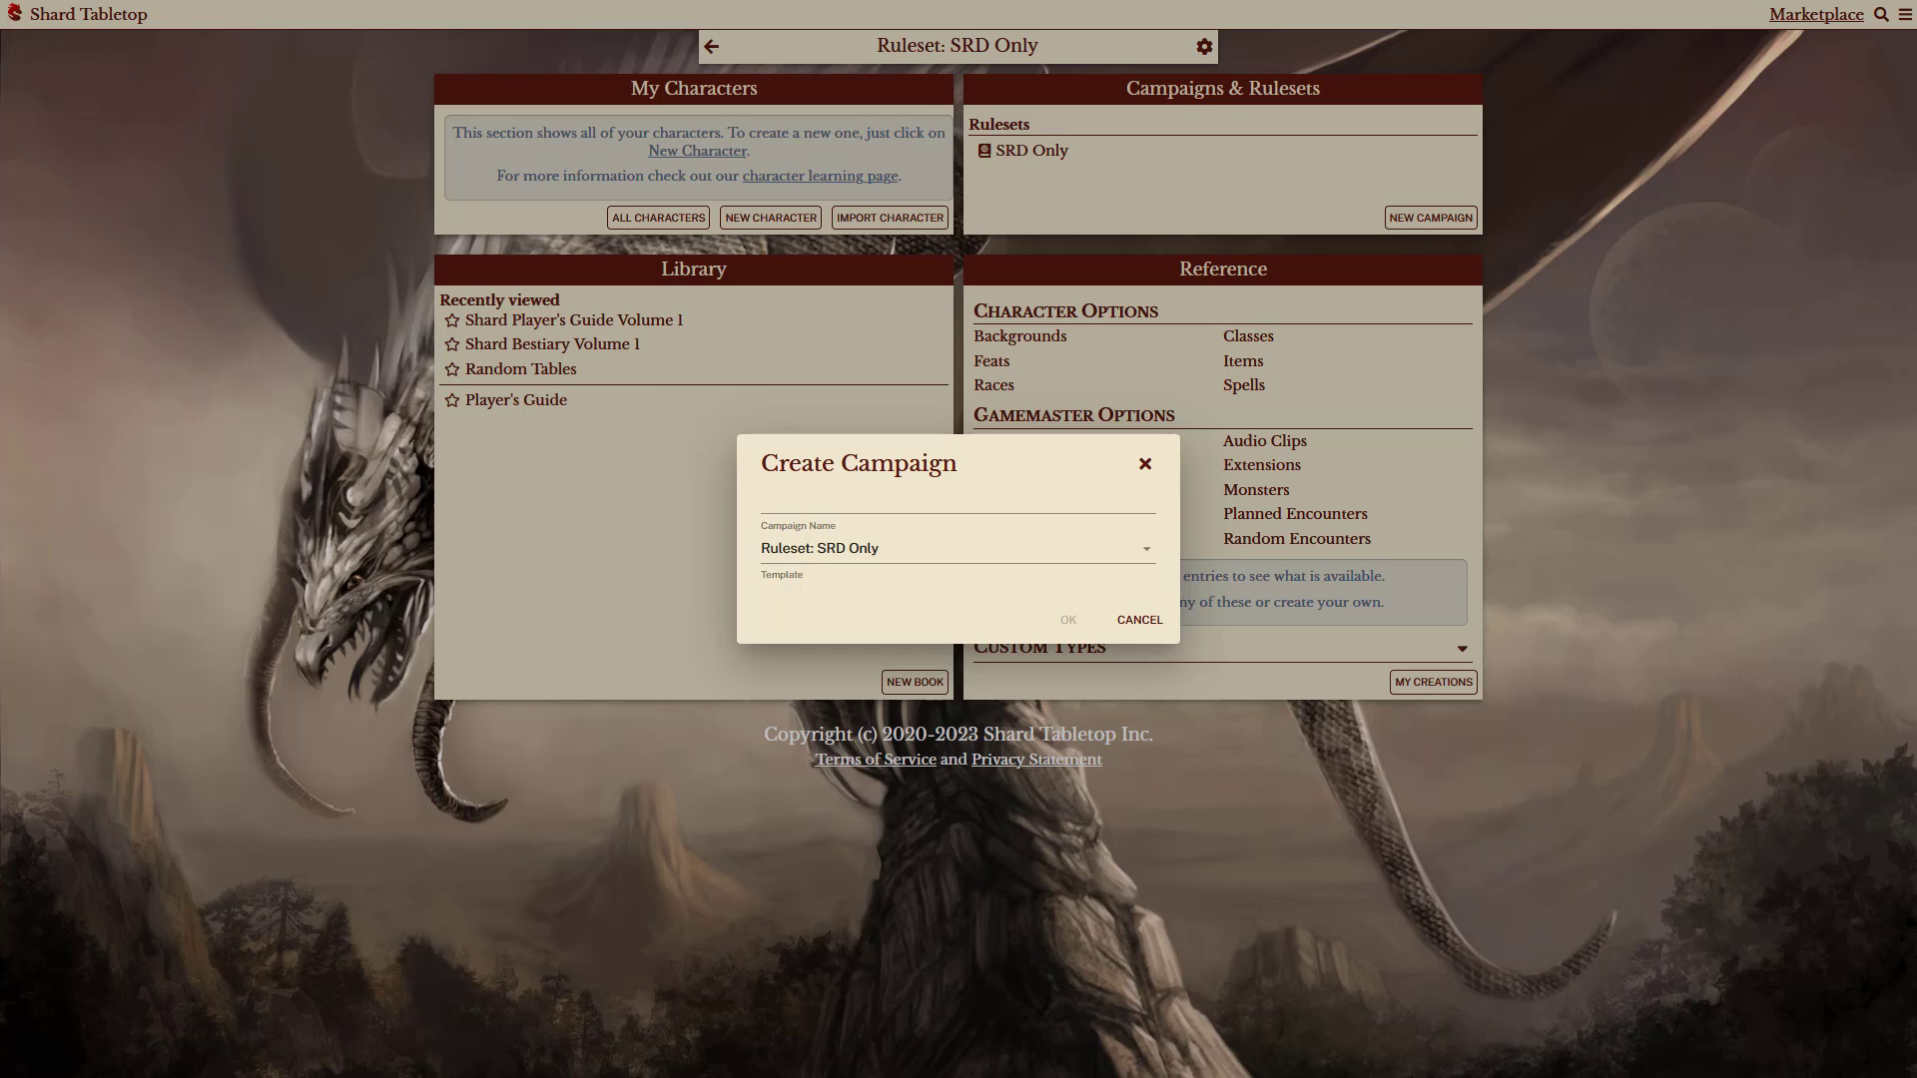
{"action": "left_click", "coordinate": [957, 547]}
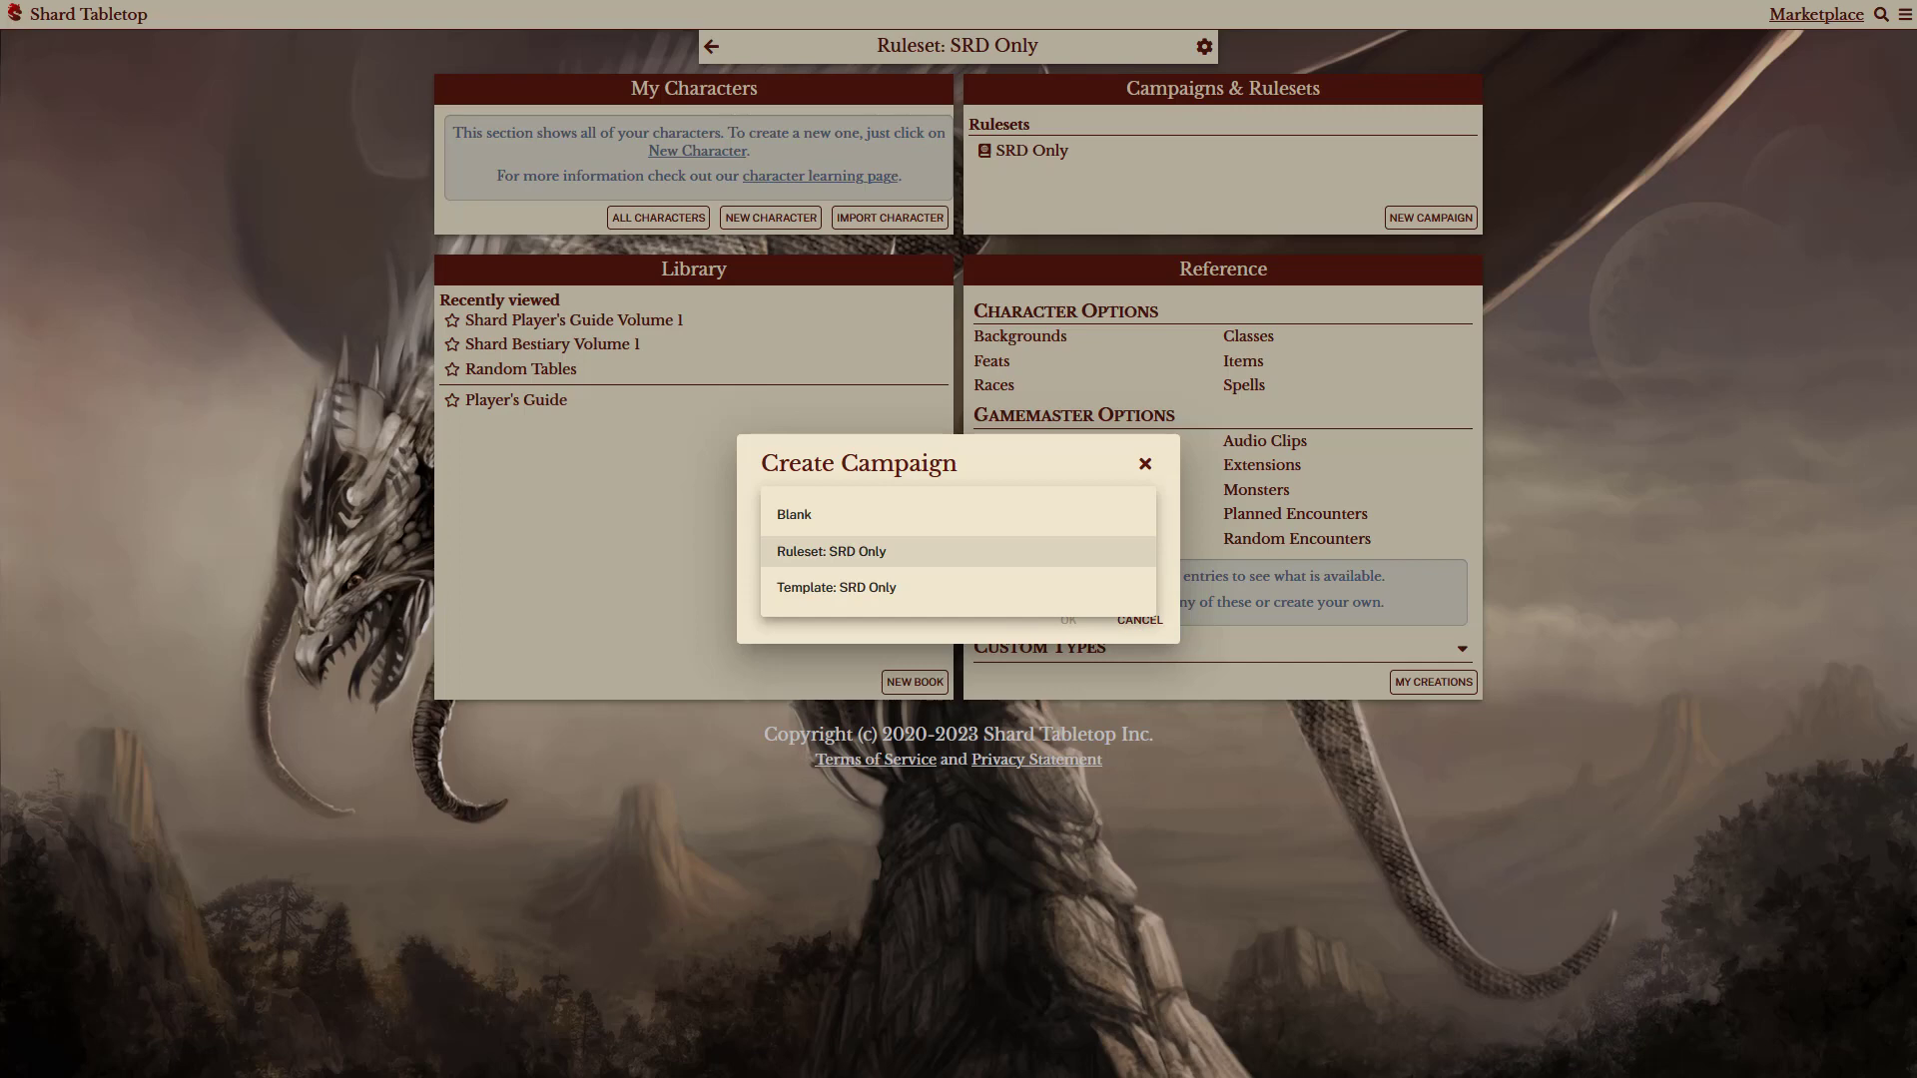
{"action": "left_click", "coordinate": [835, 551]}
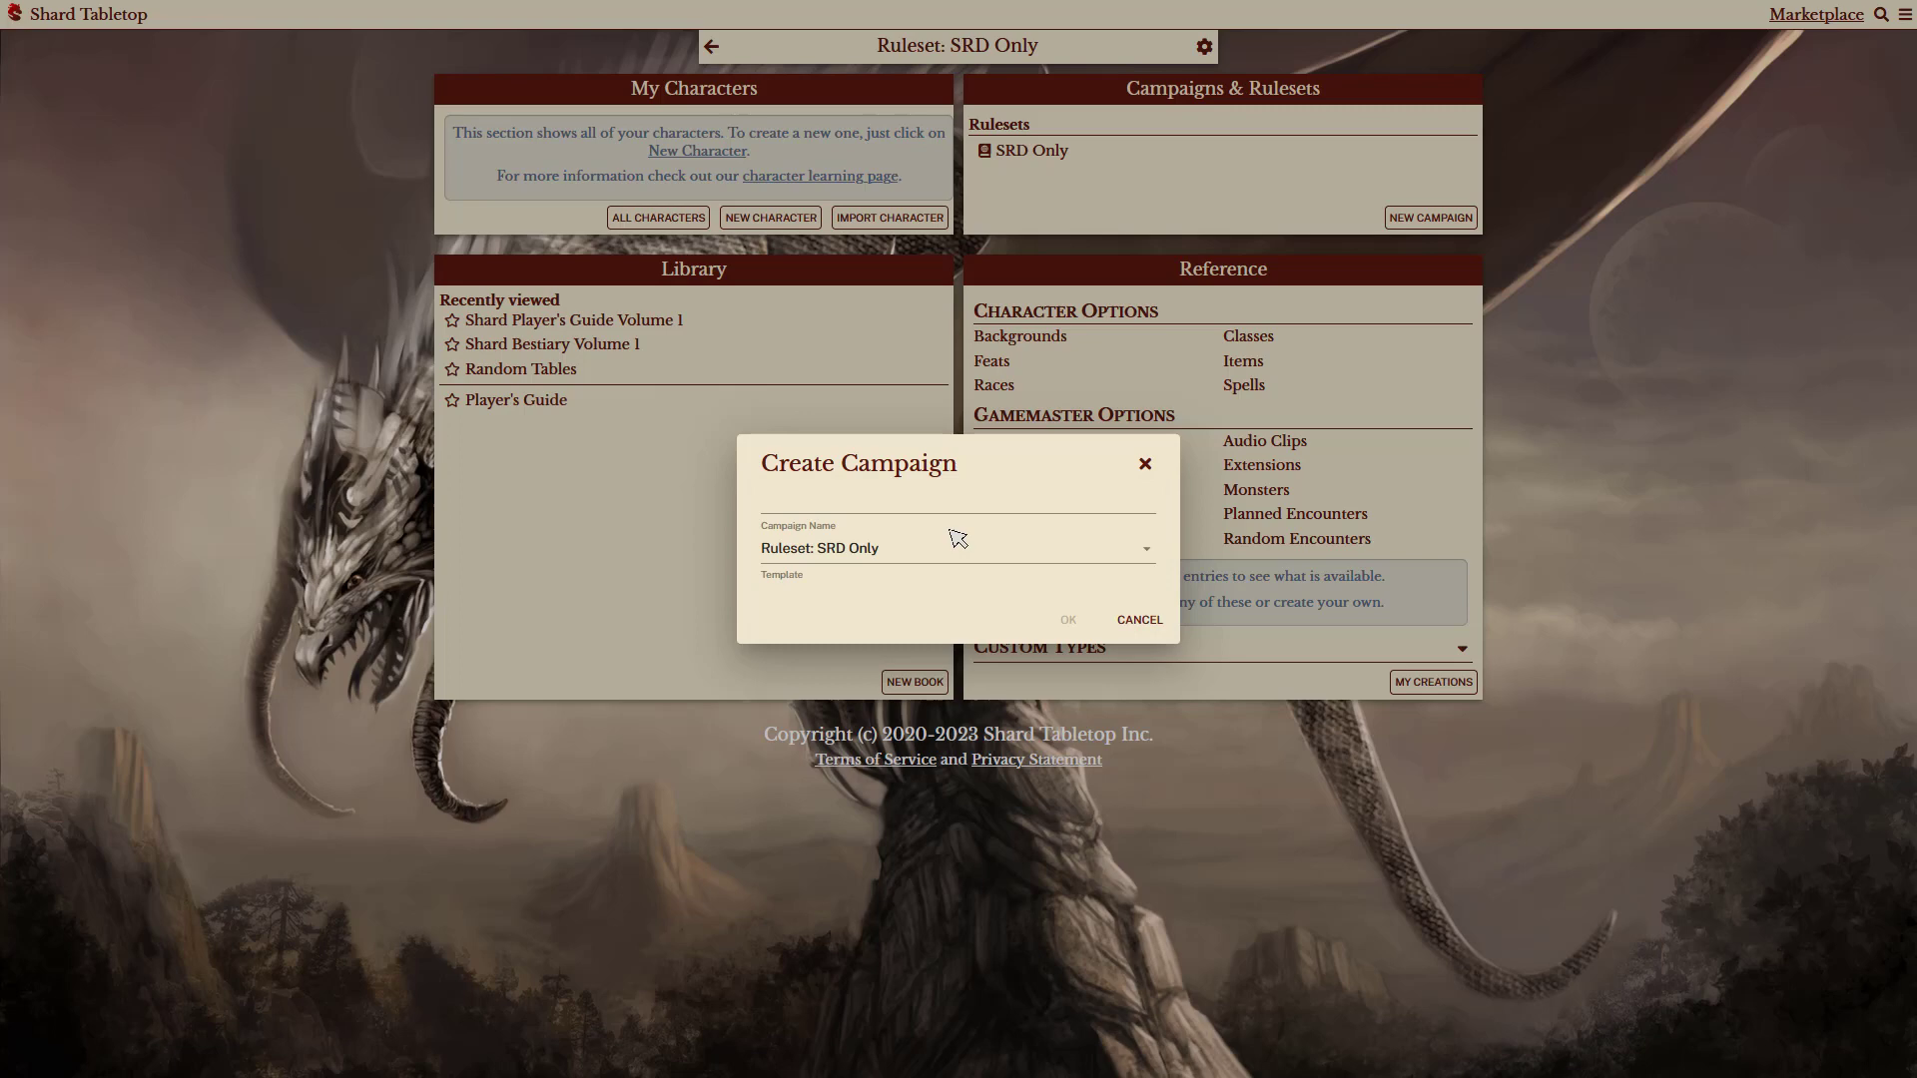
{"action": "left_click", "coordinate": [1137, 619]}
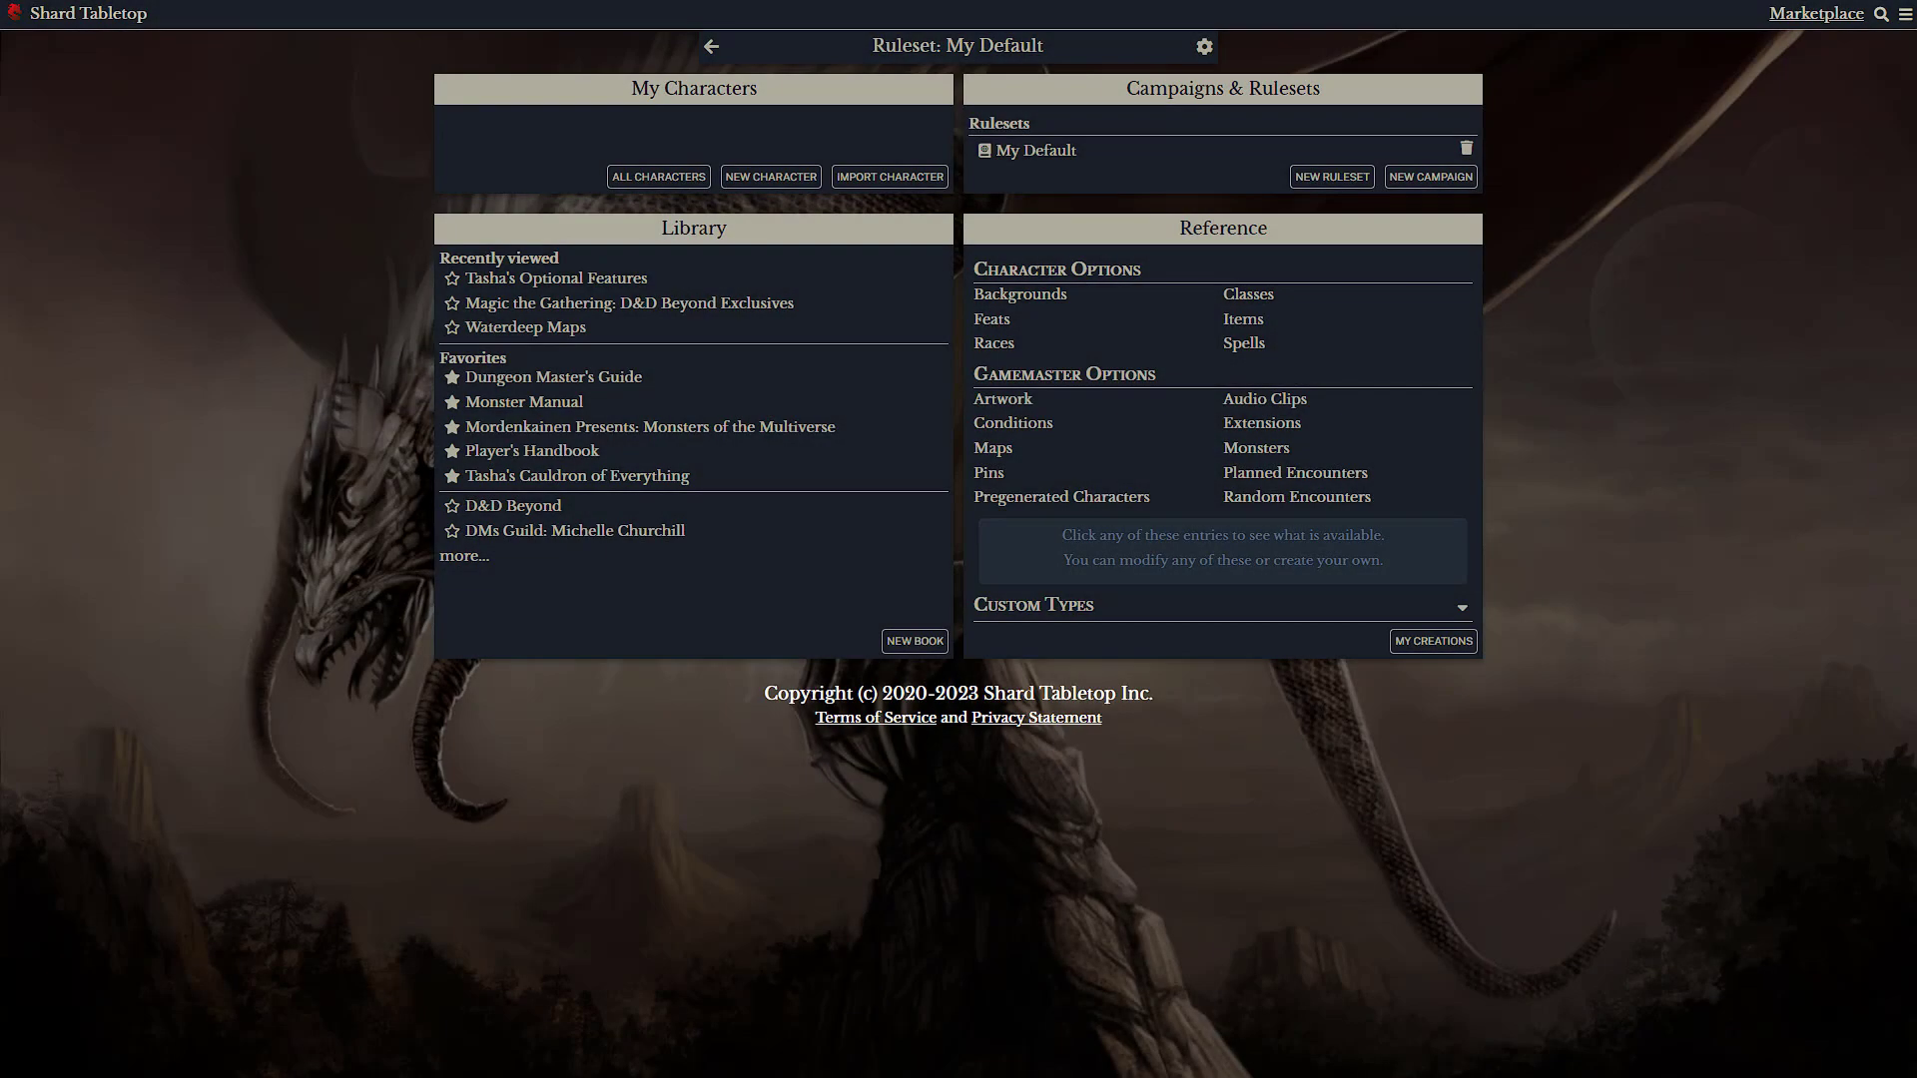
{"action": "left_click", "coordinate": [1330, 176]}
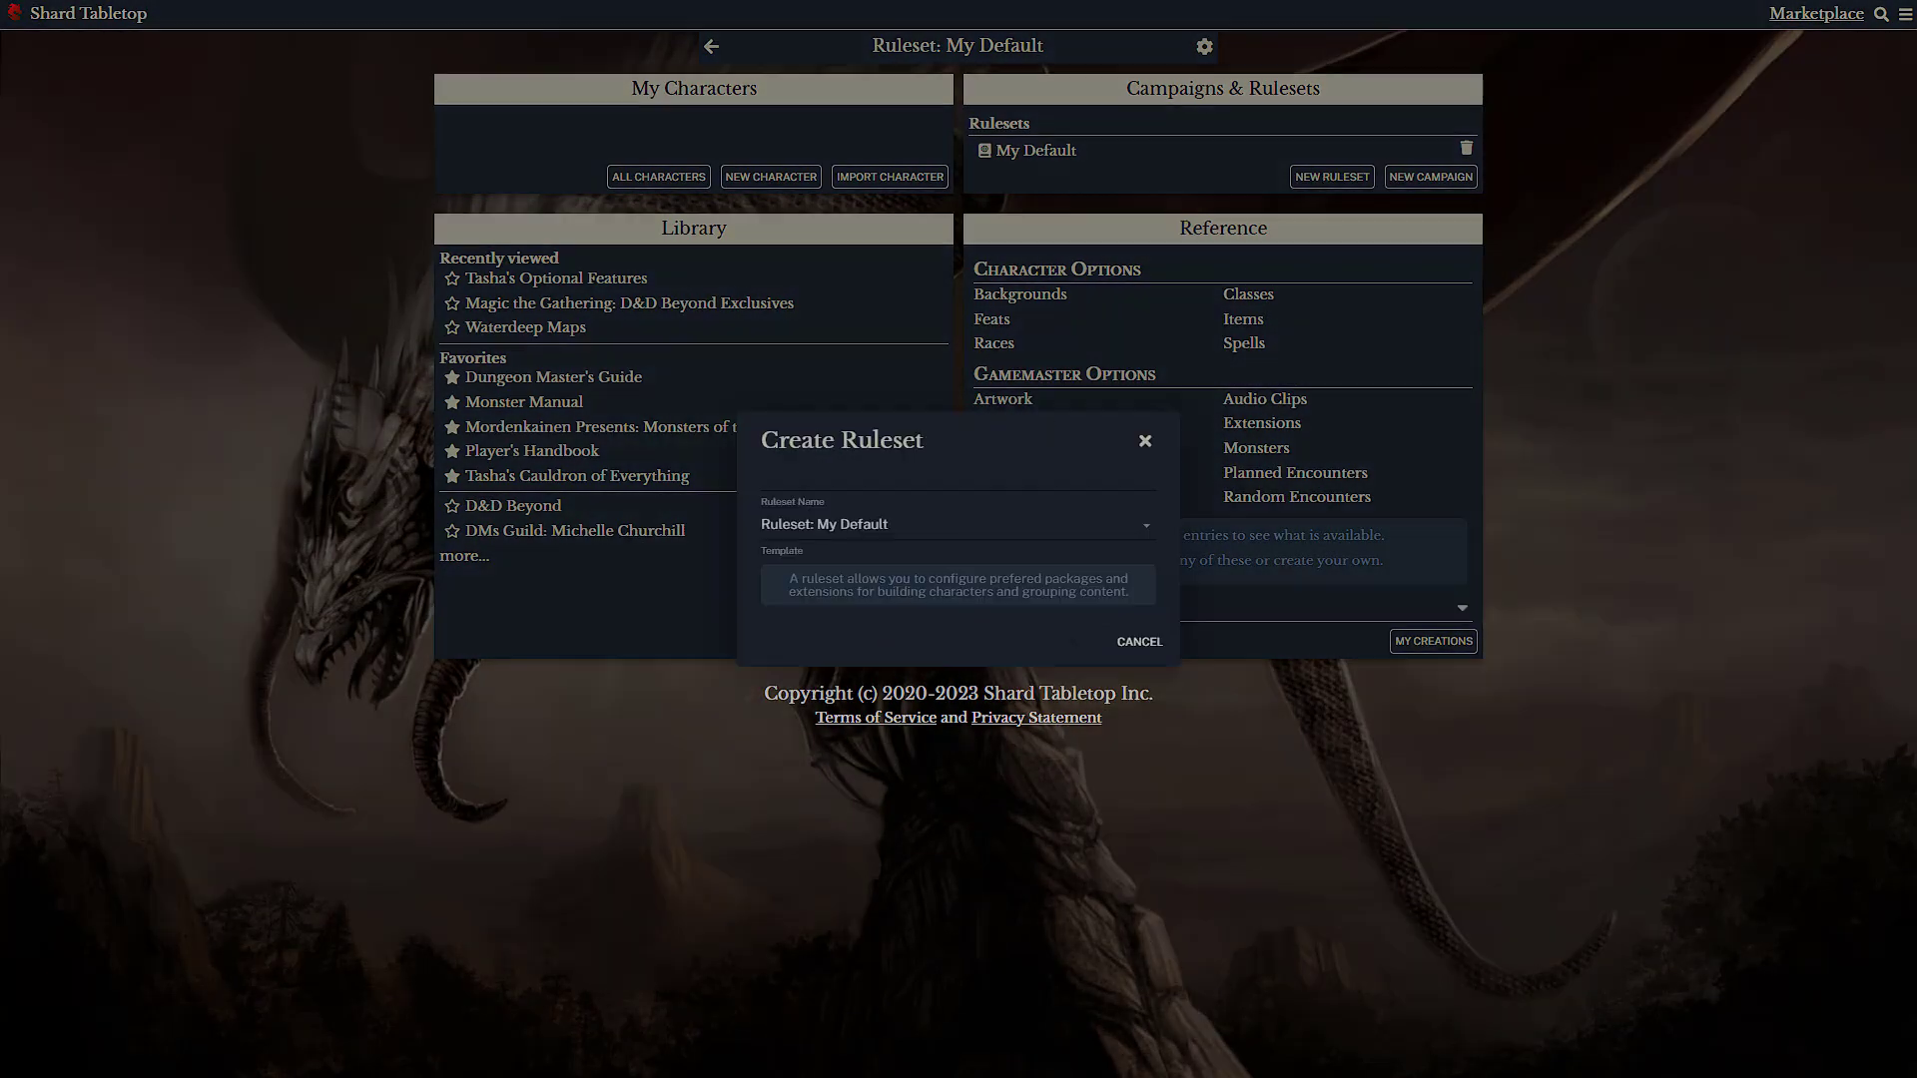
{"action": "mouse_move", "coordinate": [925, 537]}
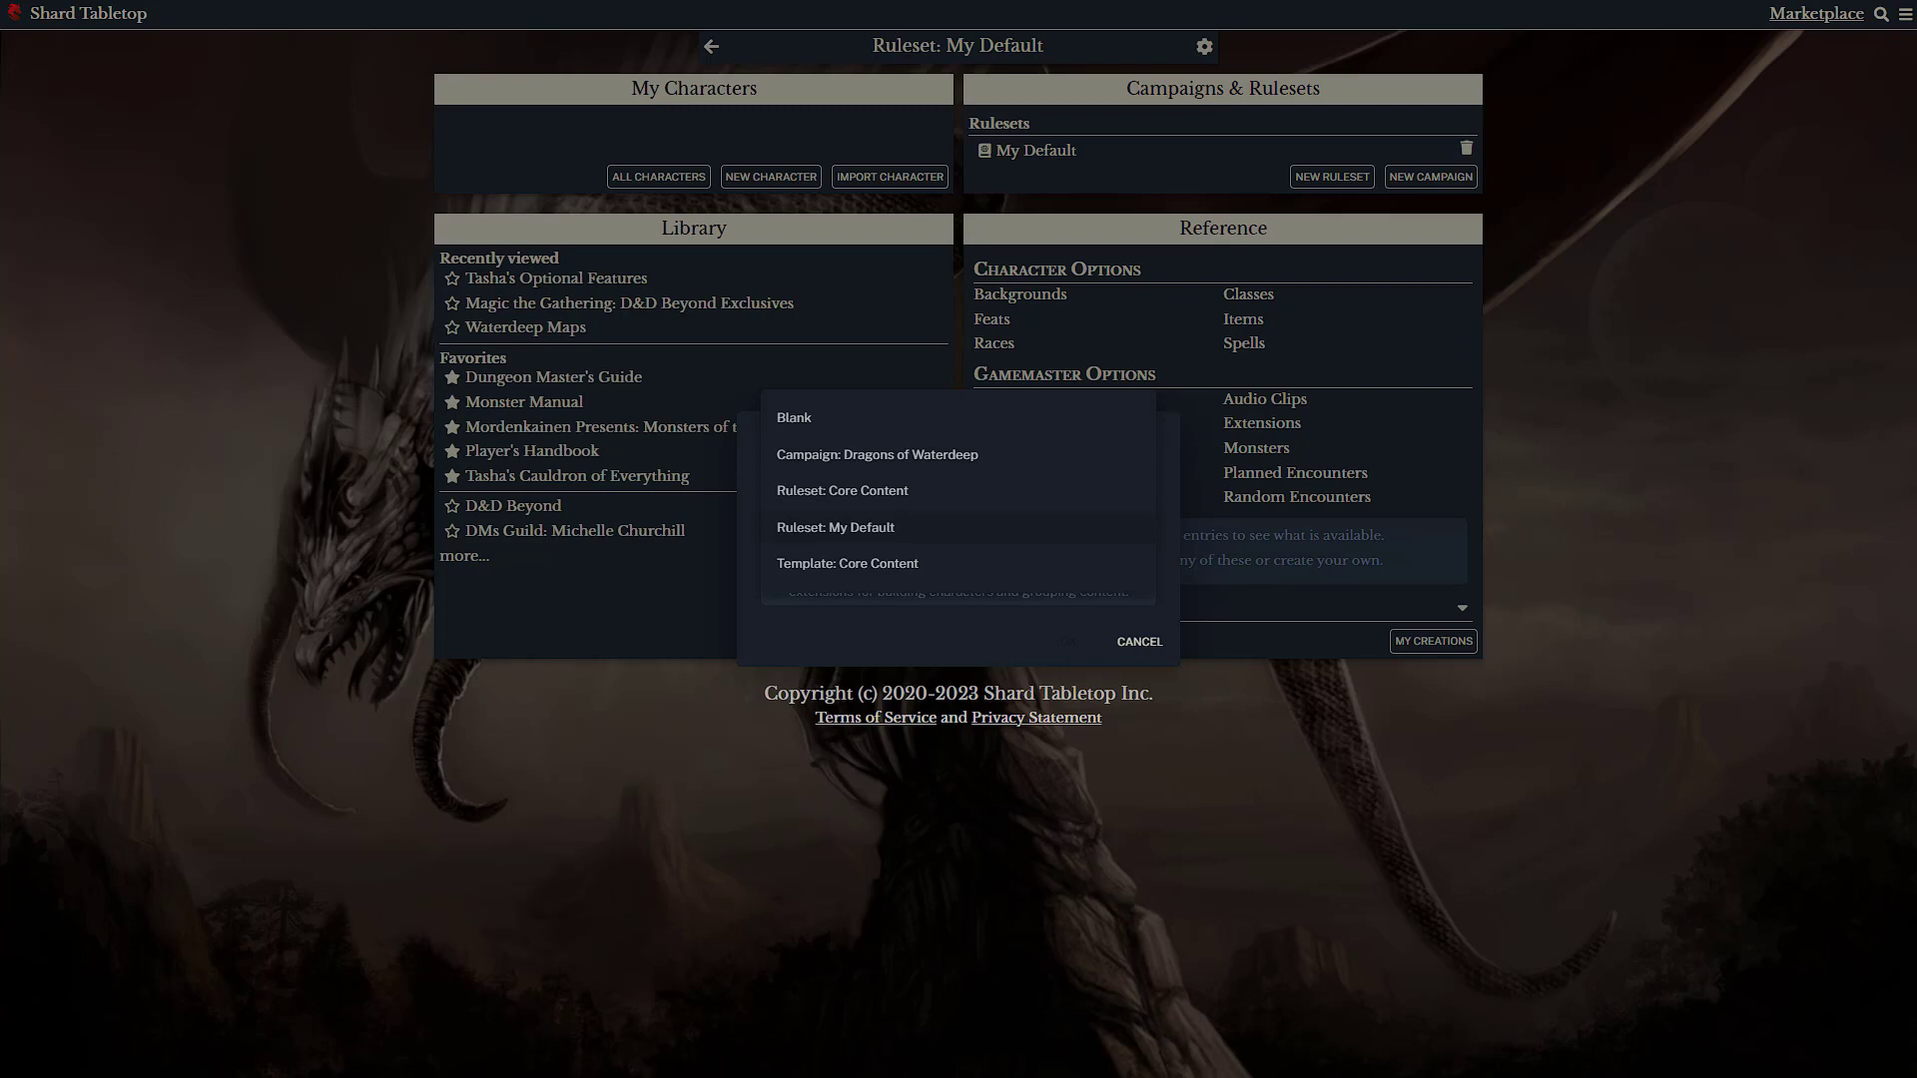
{"action": "left_click", "coordinate": [834, 527]}
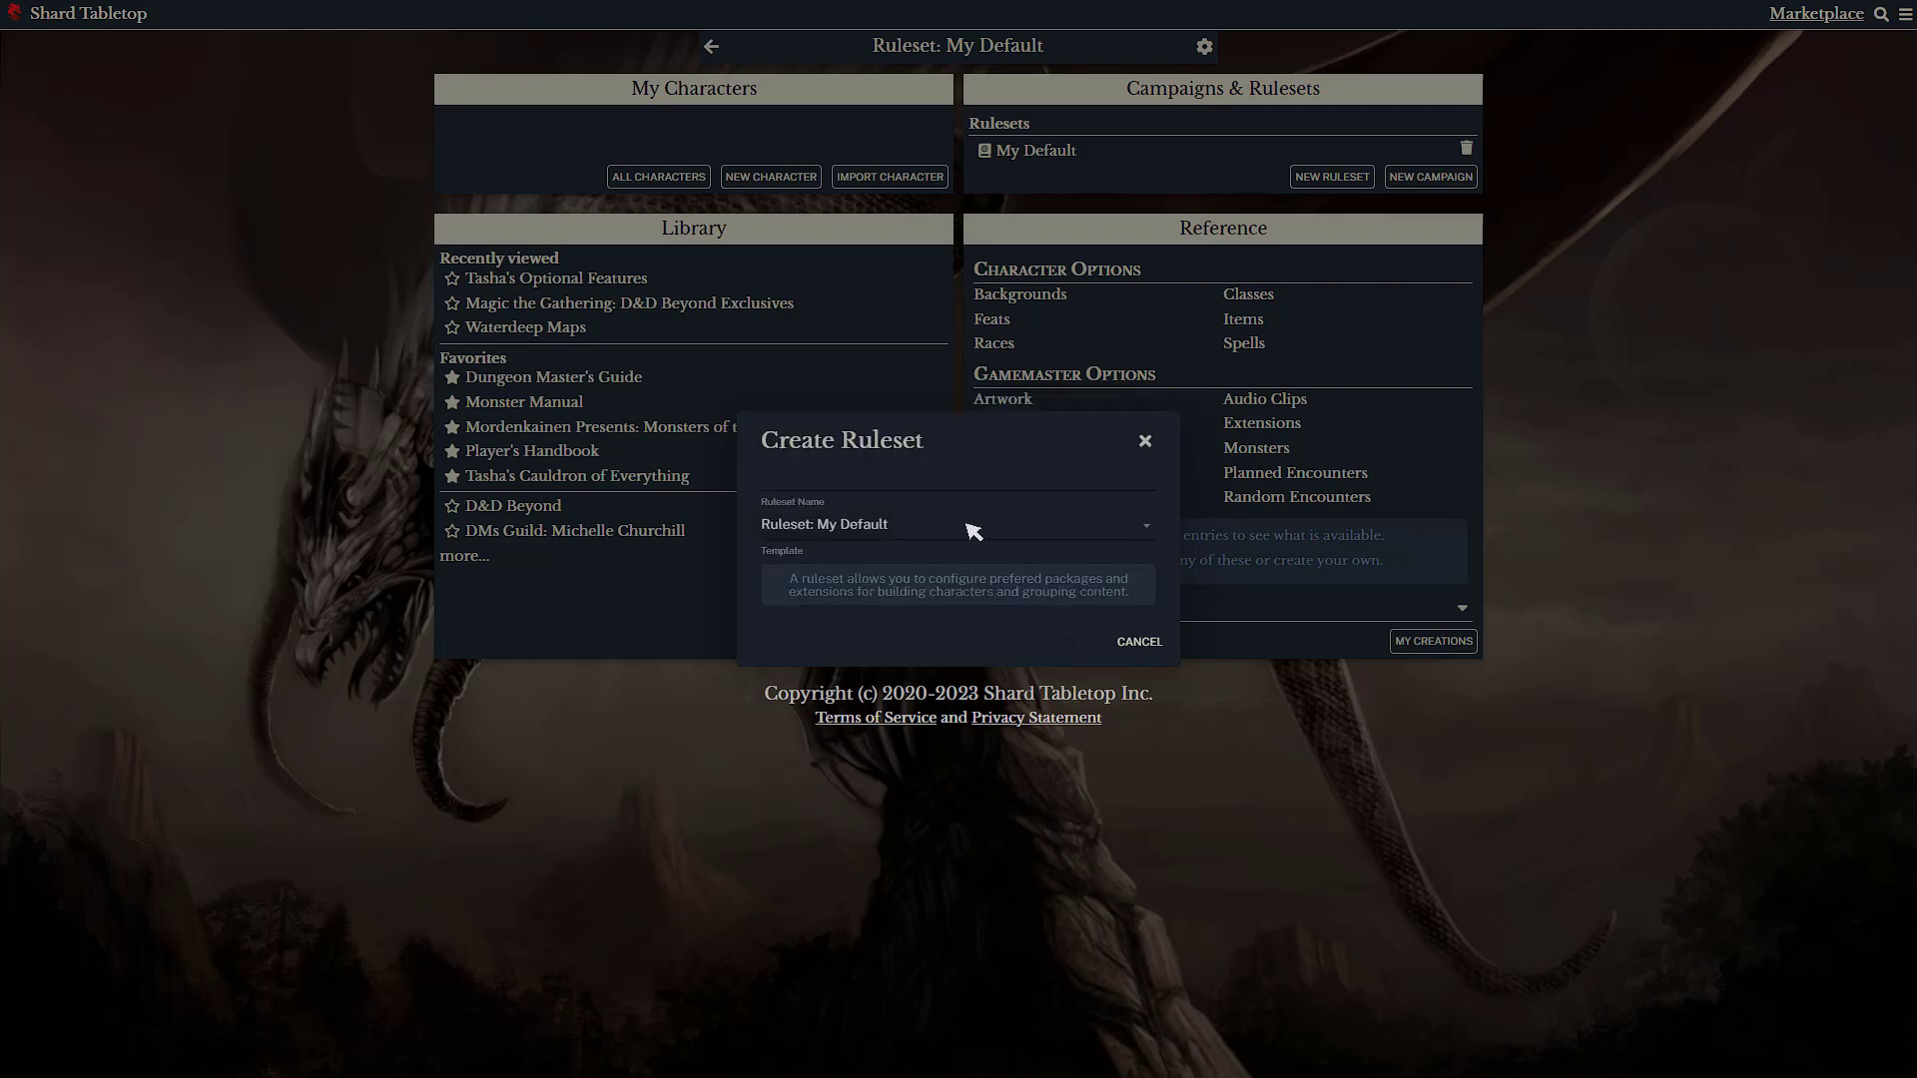
{"action": "left_click", "coordinate": [1136, 641]}
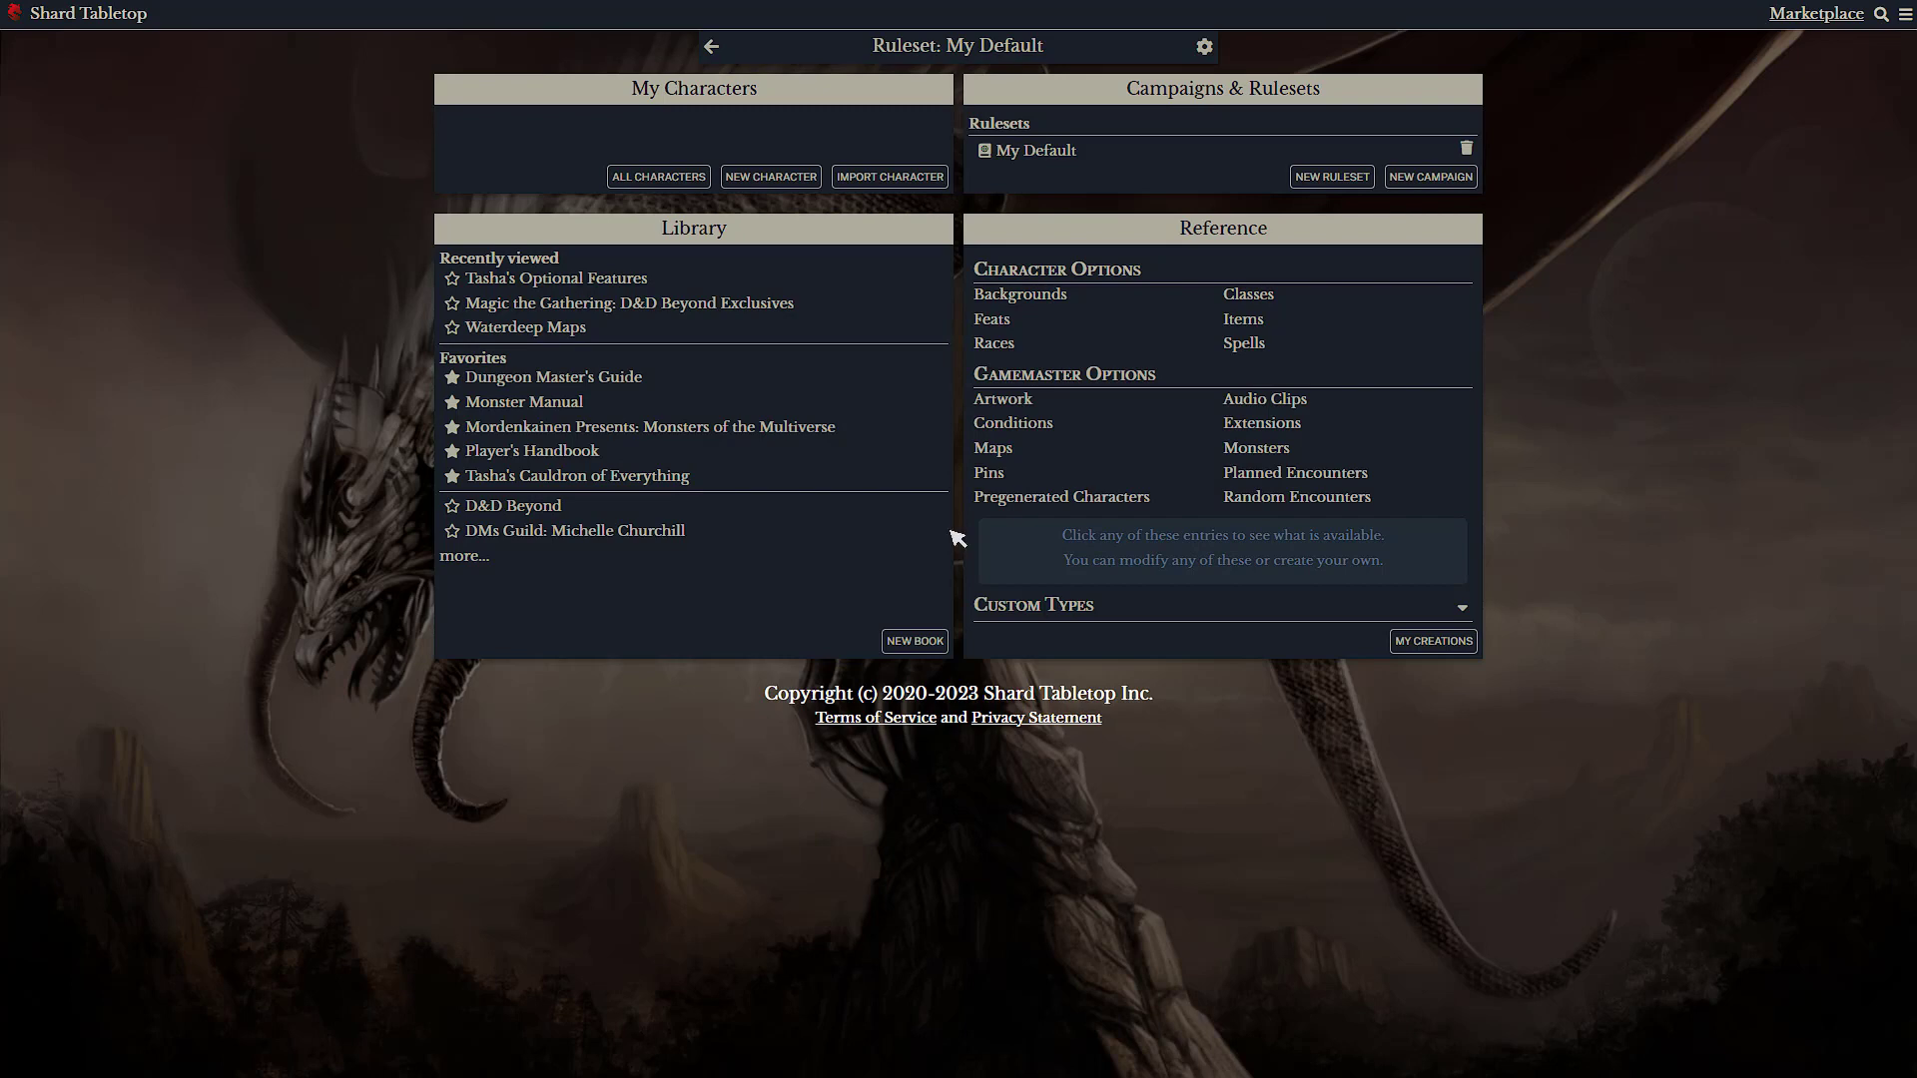
{"action": "left_click", "coordinate": [1202, 46]}
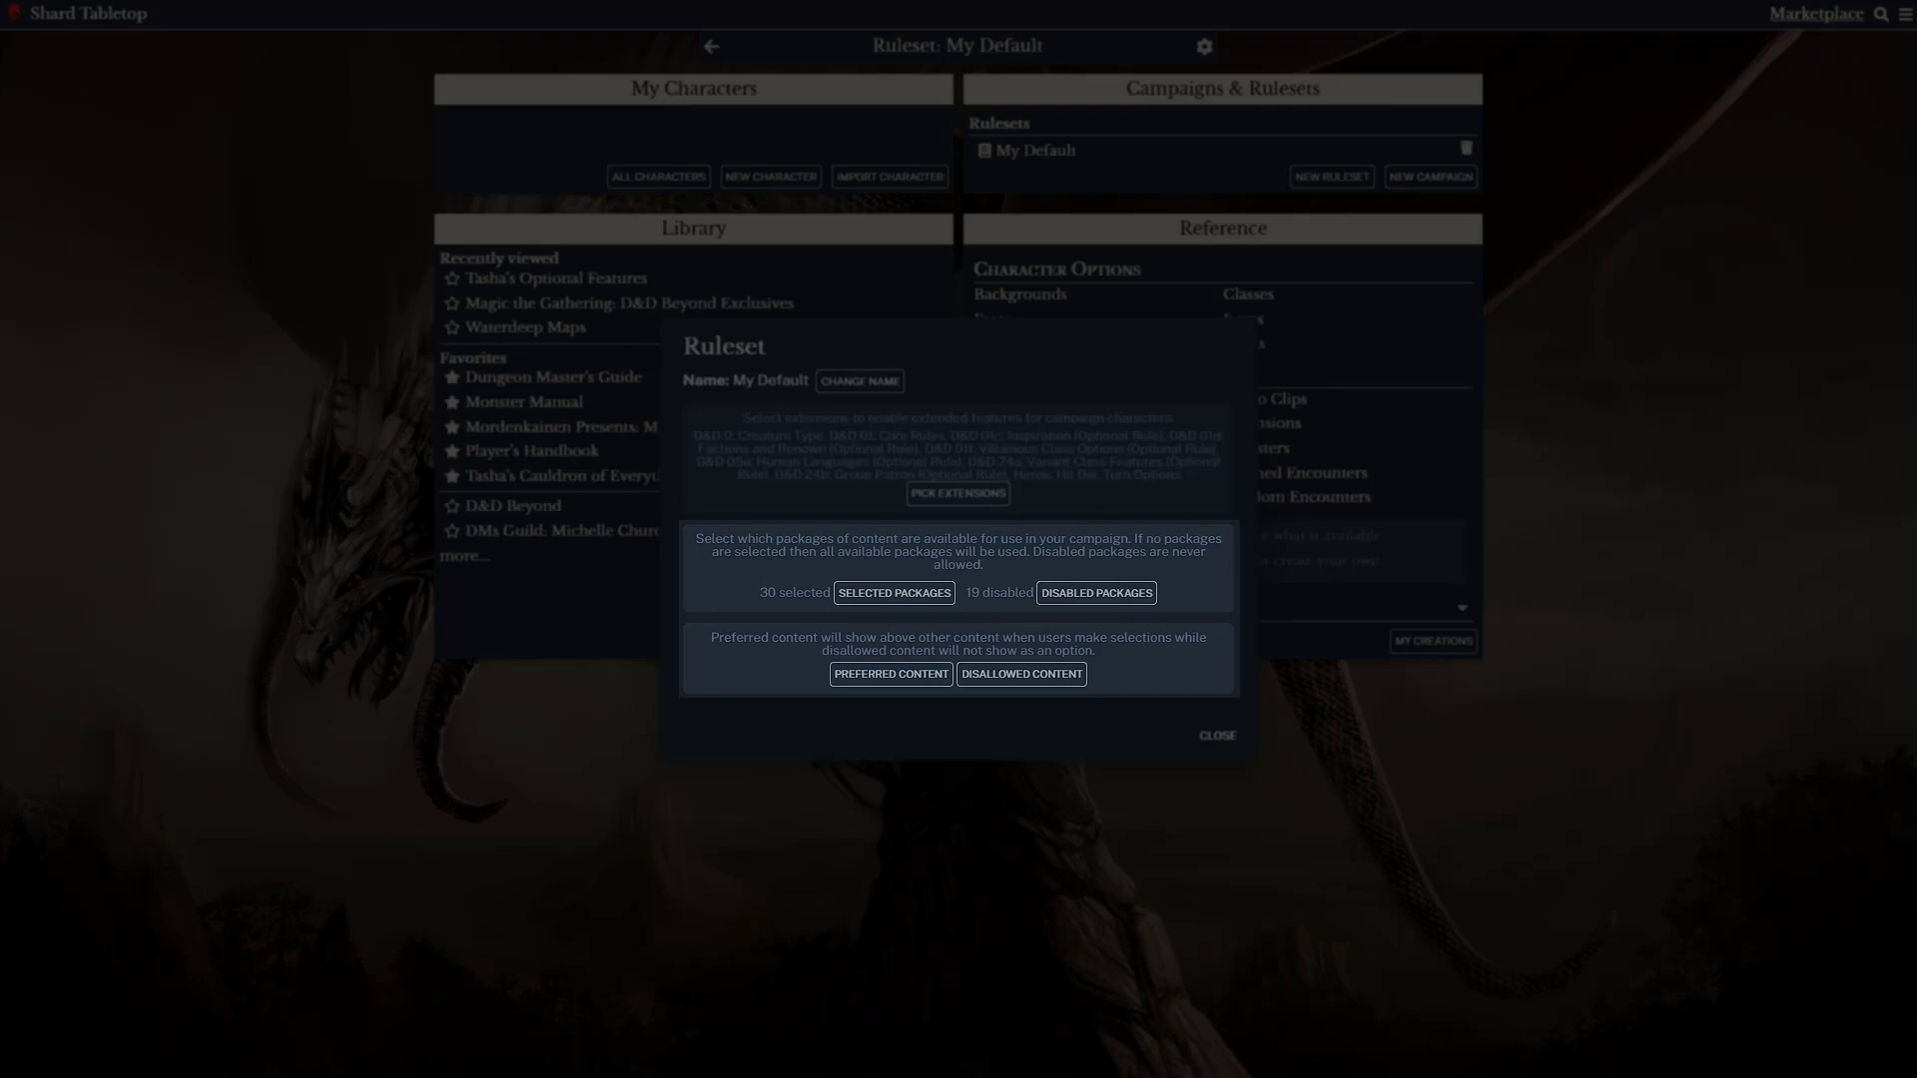
- Close the My Default ruleset settings and go to the Marketplace
{"action": "left_click", "coordinate": [1216, 735]}
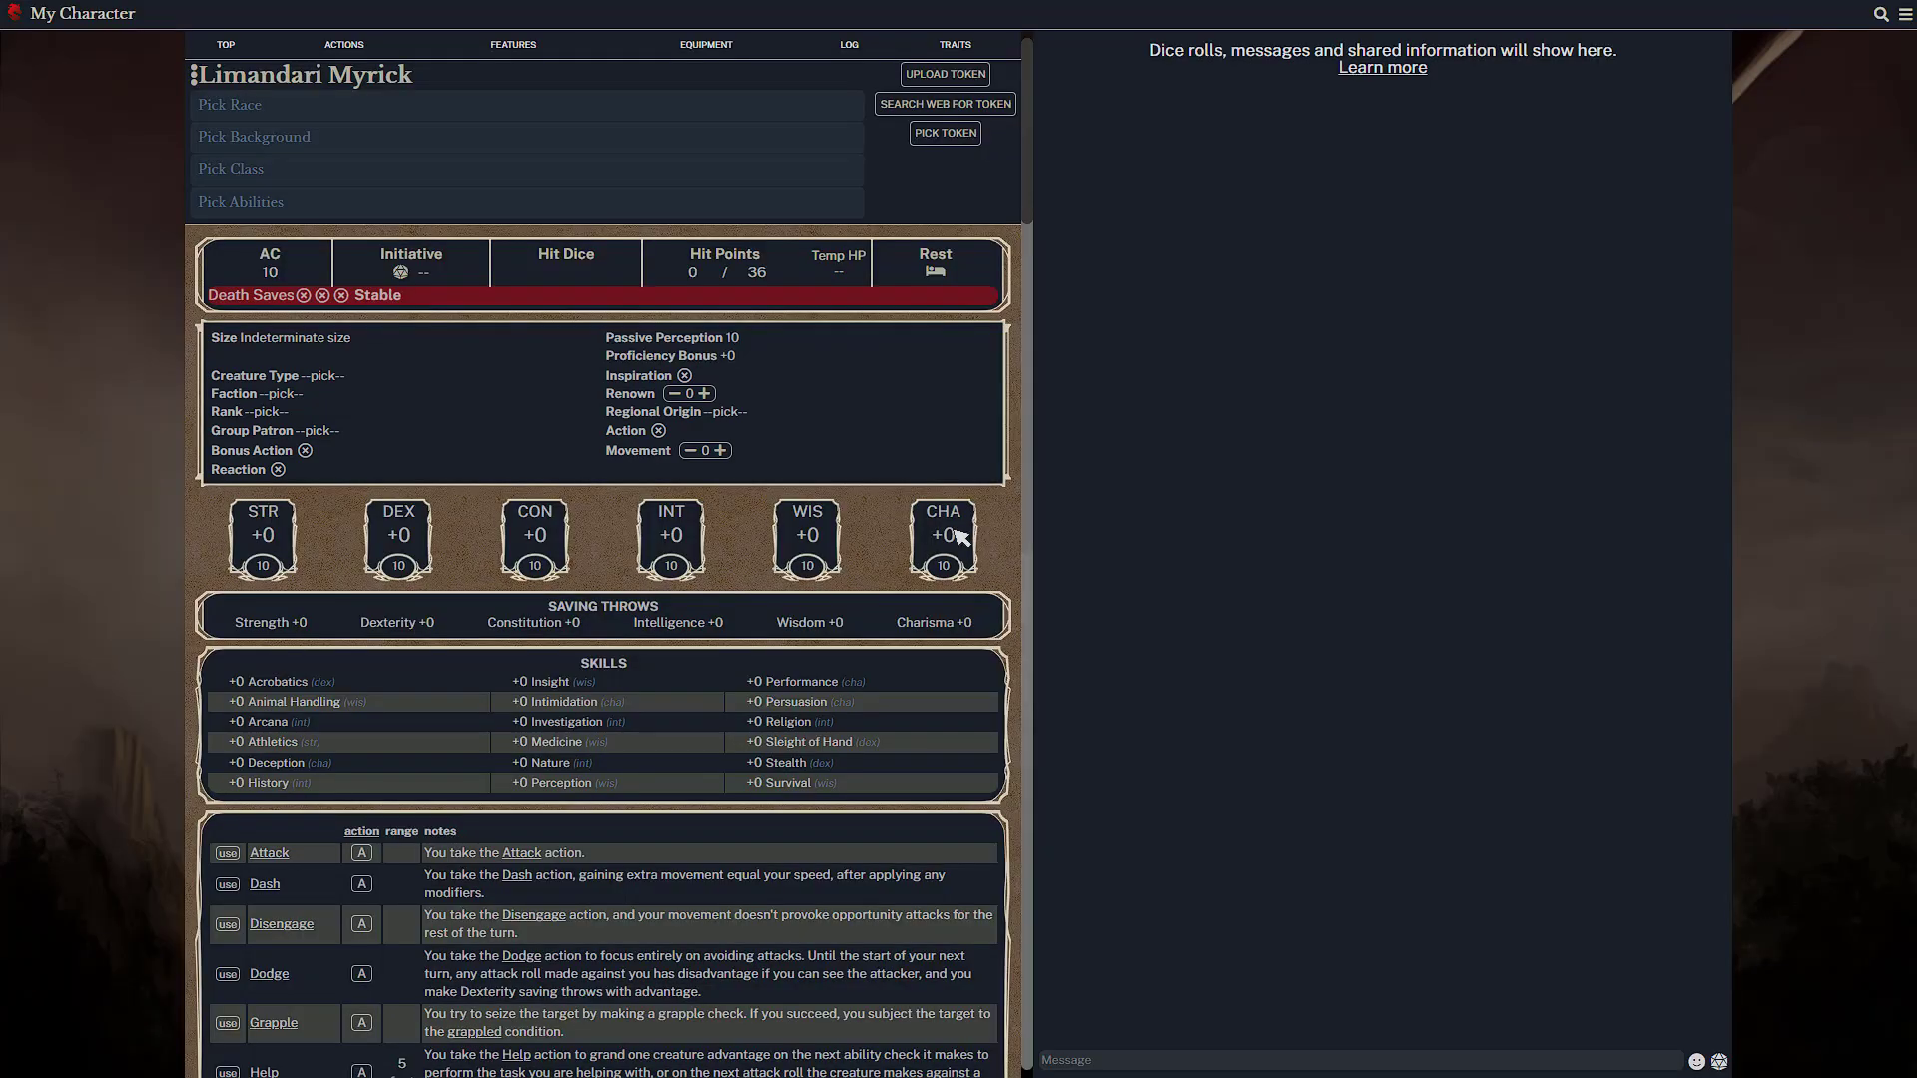
{"action": "scroll", "scroll_direction": "down", "scroll_amount": 3}
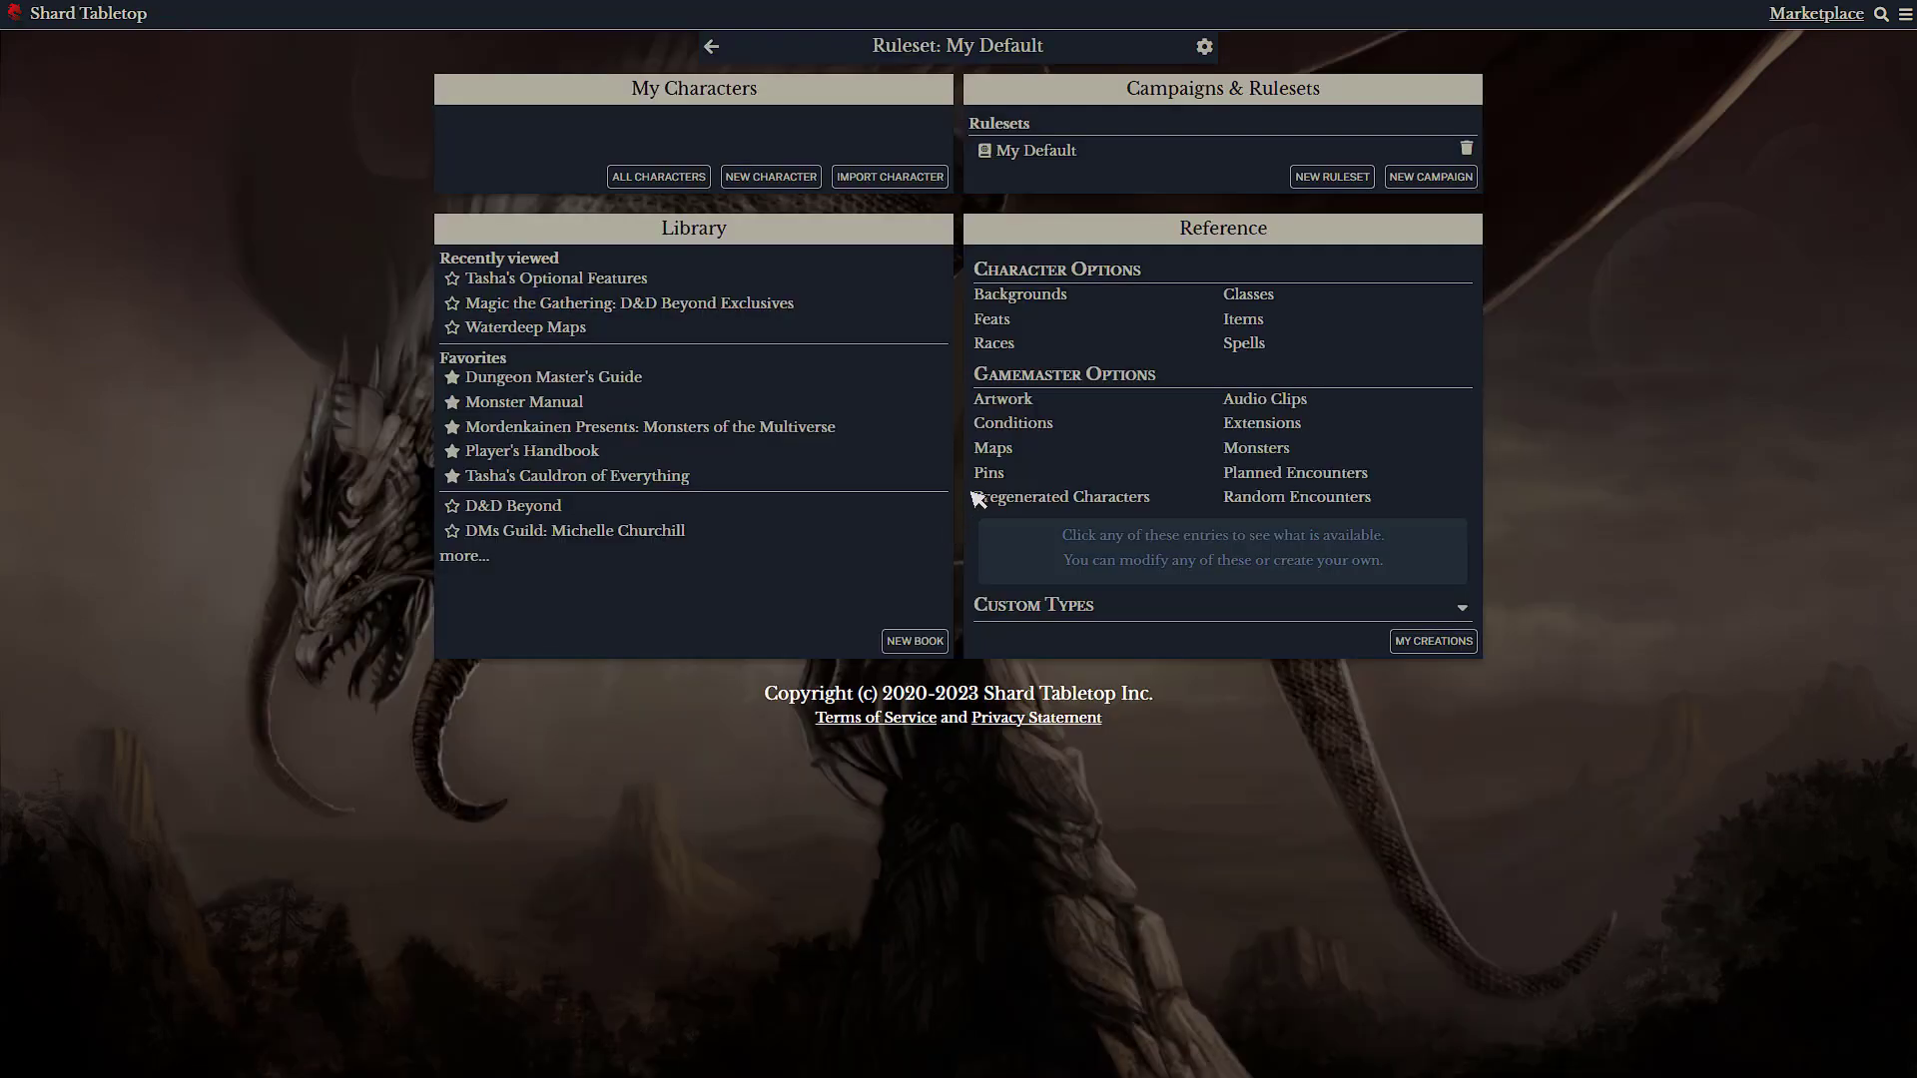
{"action": "left_click", "coordinate": [1202, 46]}
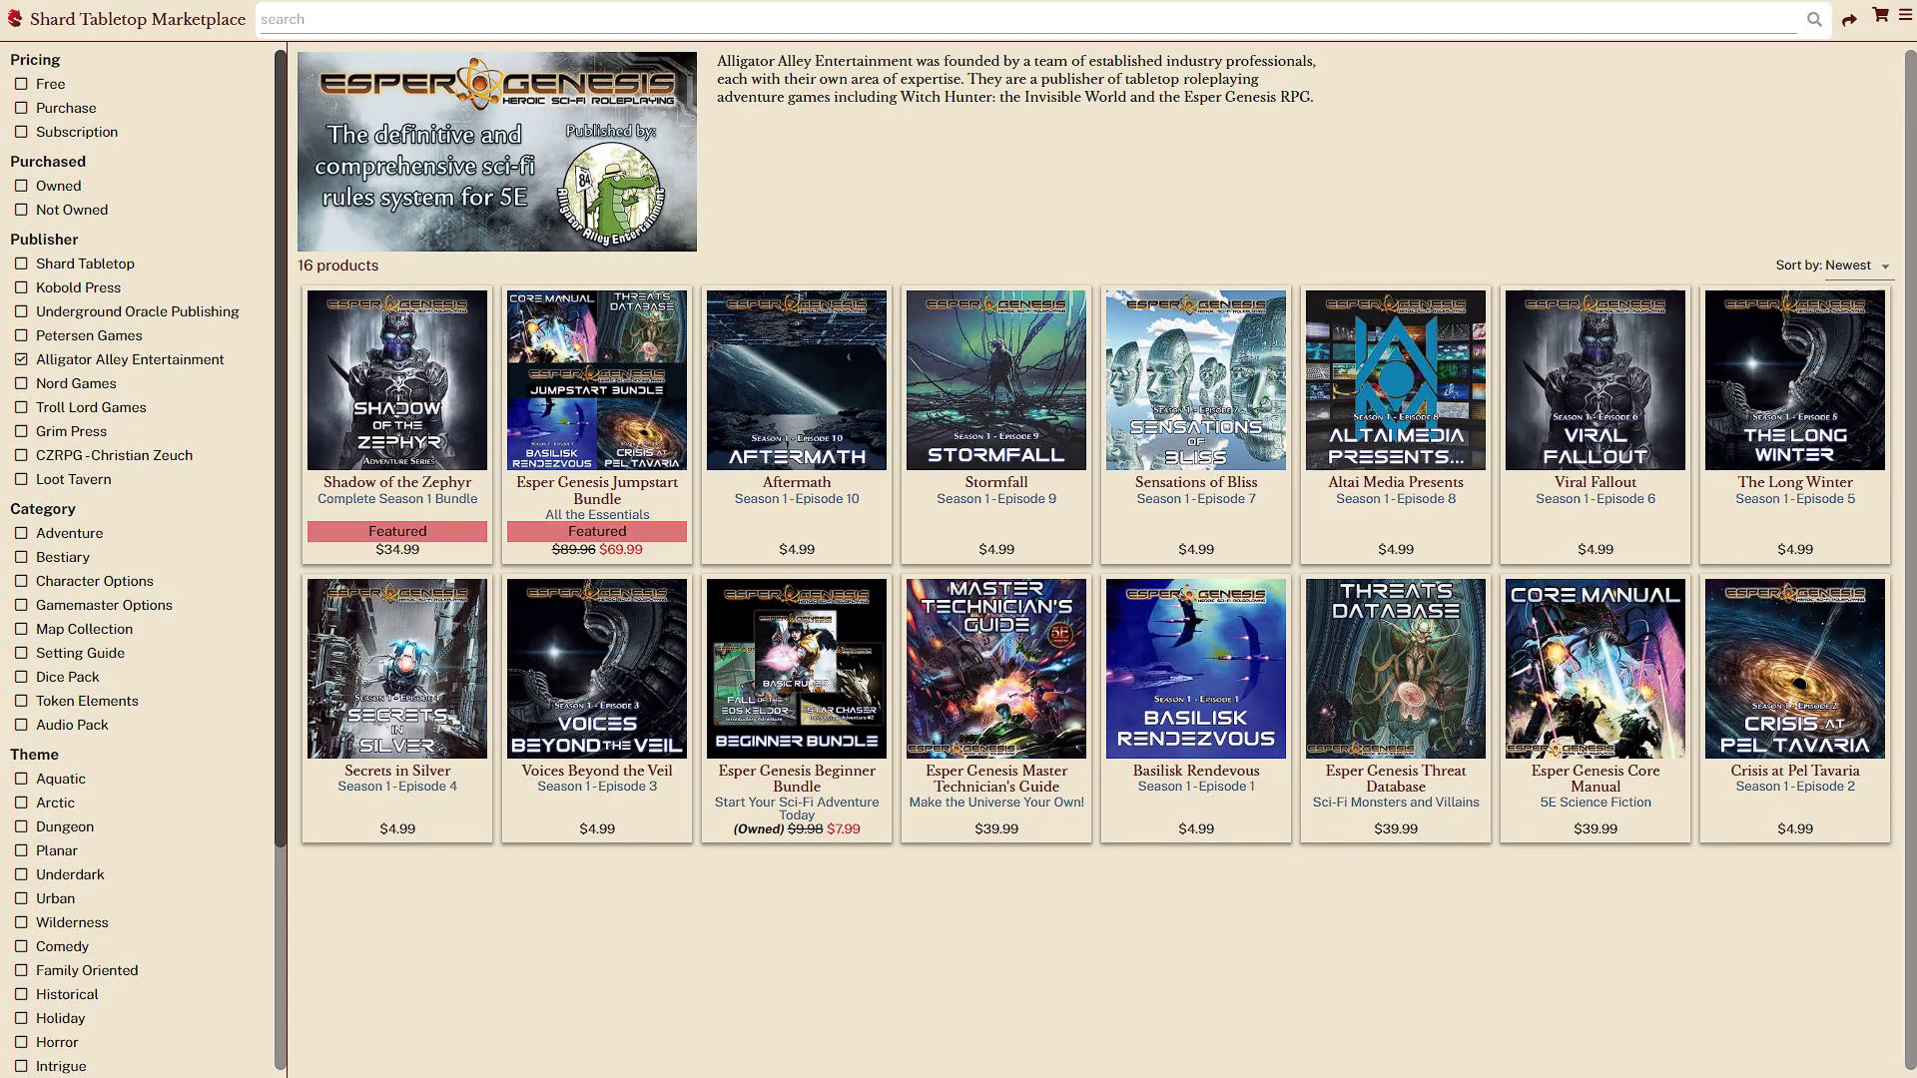
- Filter the Marketplace by publisher Petersen Games instead of Alligator Alley Entertainment
{"action": "left_click", "coordinate": [86, 336]}
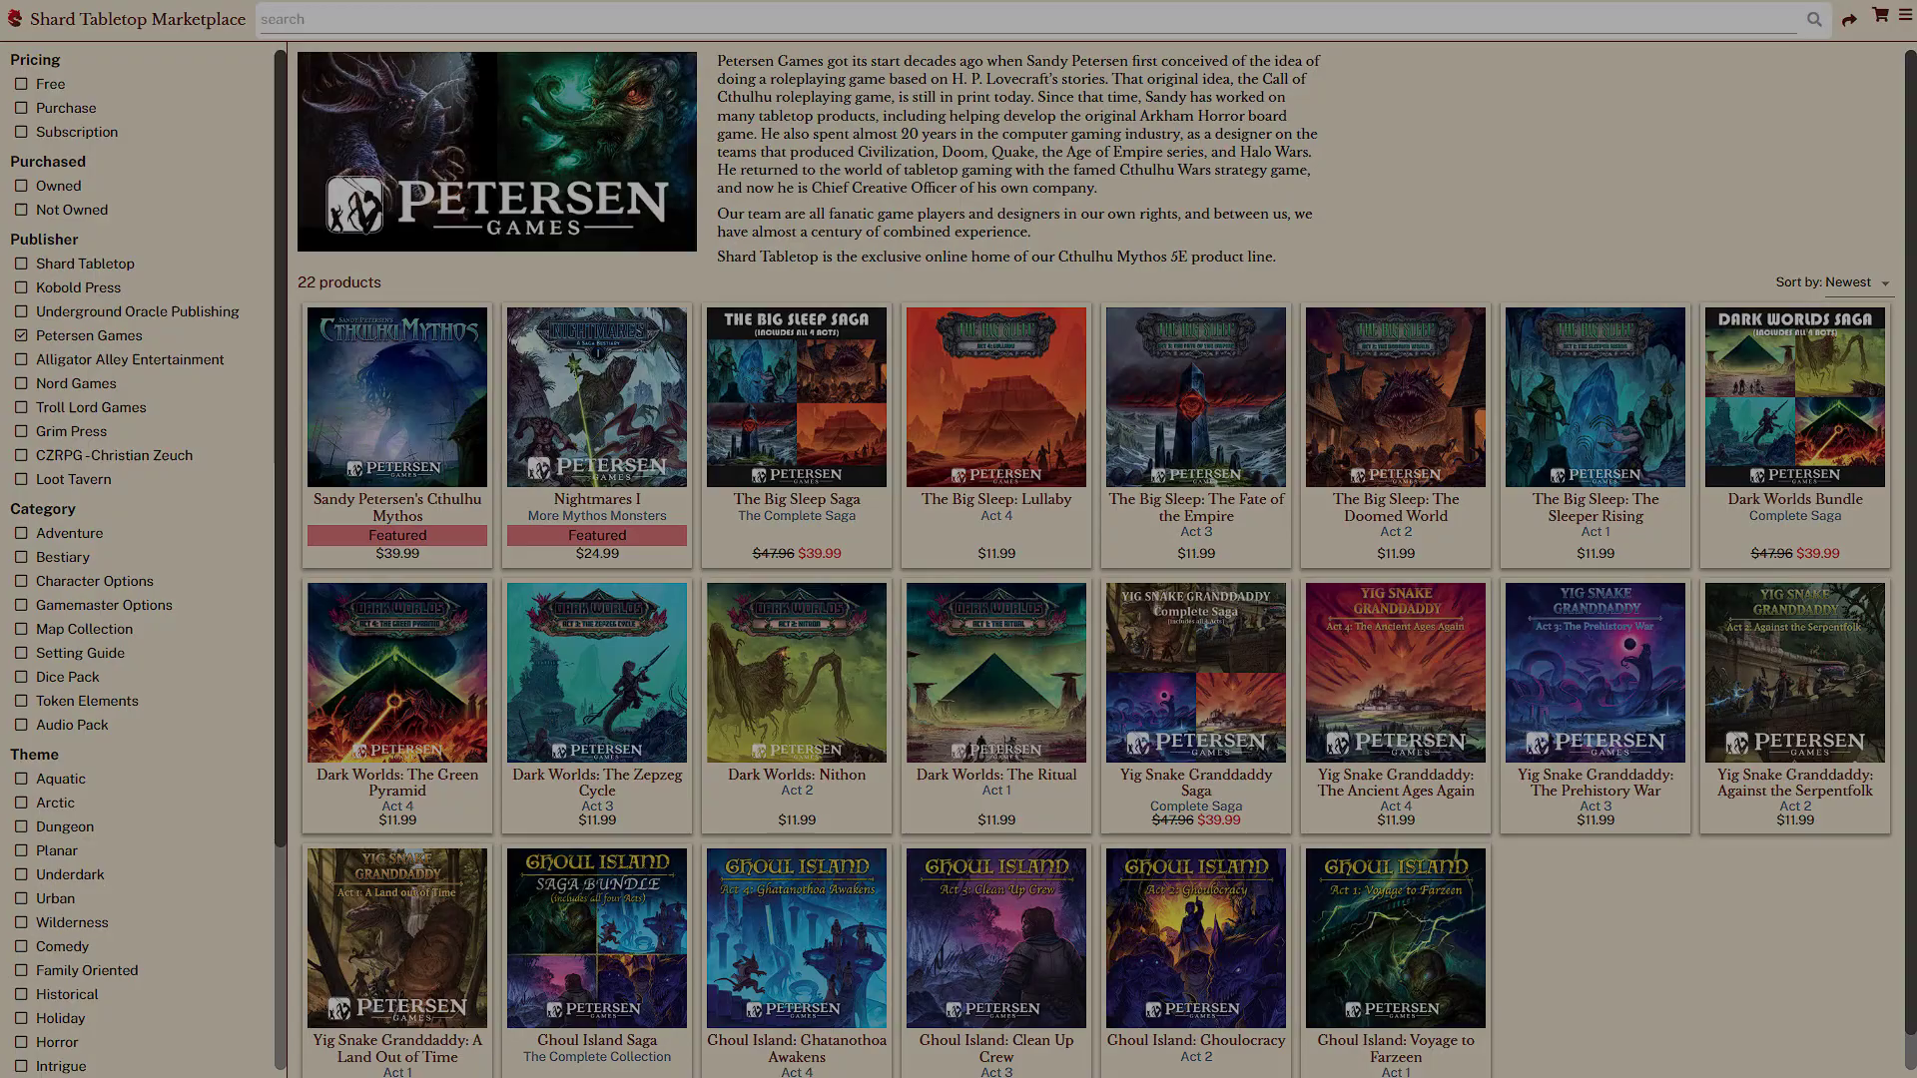